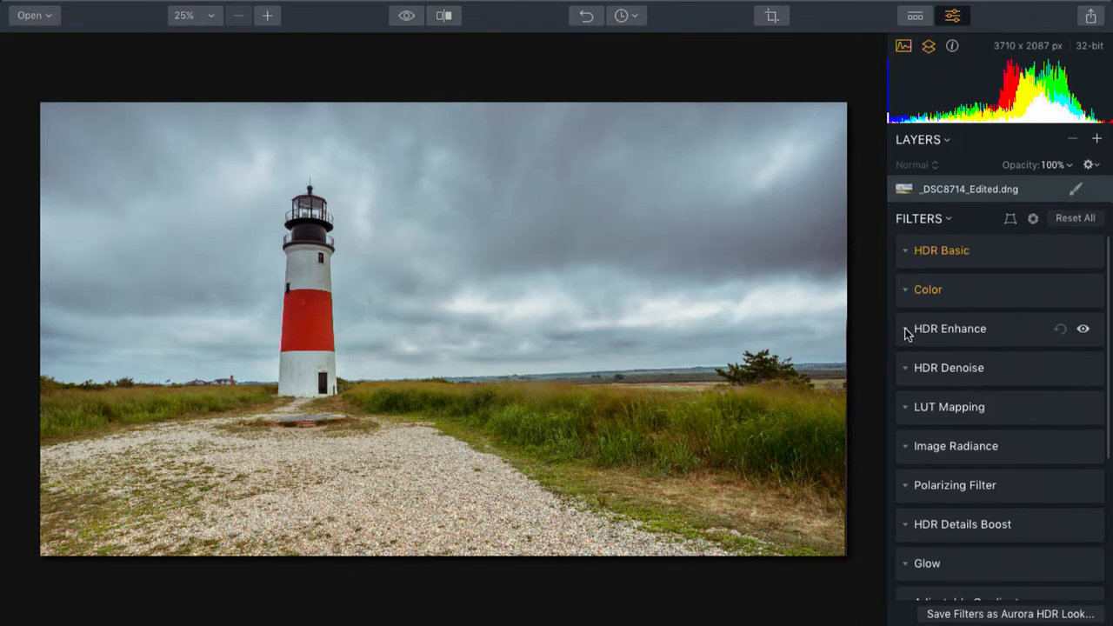
Expand HDR Enhance and set HDR Clarity to 20 after testing its maximum
left_click(948, 328)
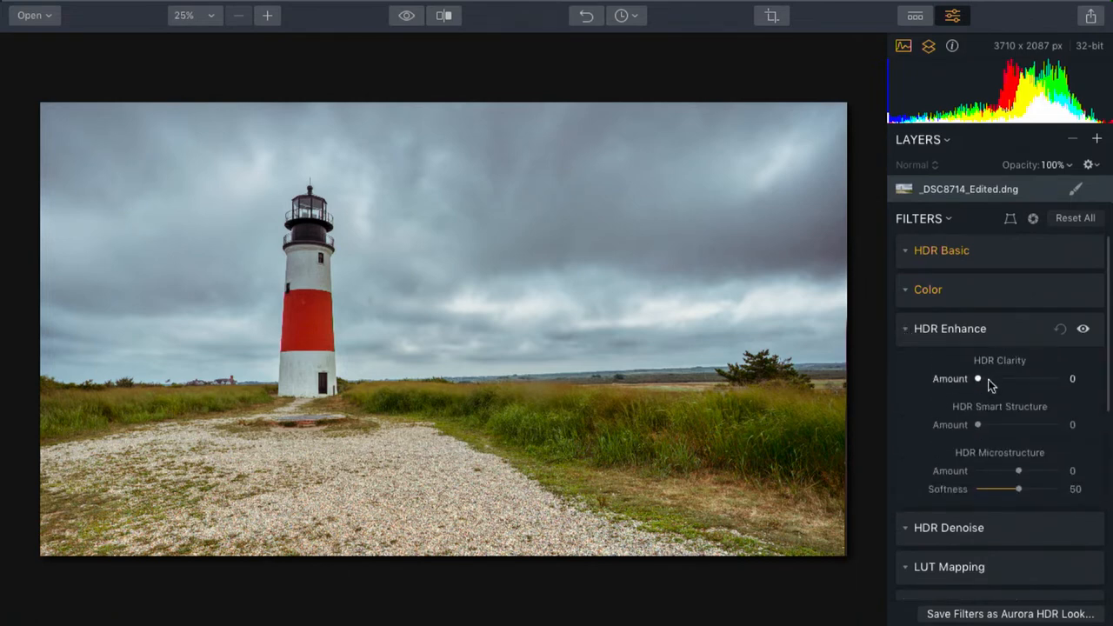
left_click_drag(977, 378, 1031, 378)
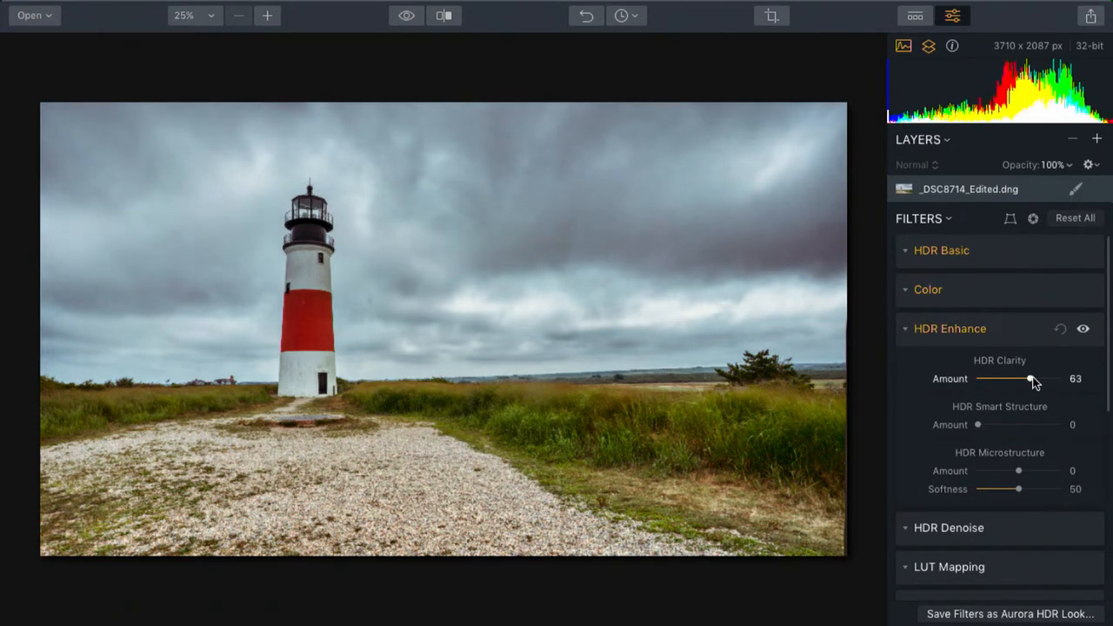
left_click_drag(1030, 378, 1052, 379)
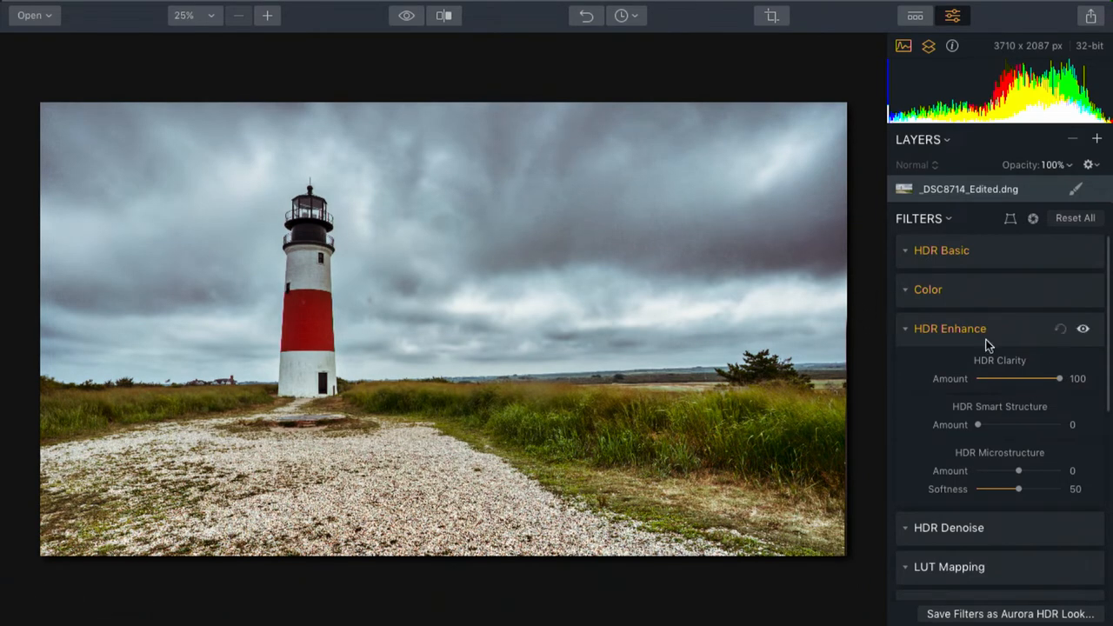
left_click_drag(1059, 378, 990, 379)
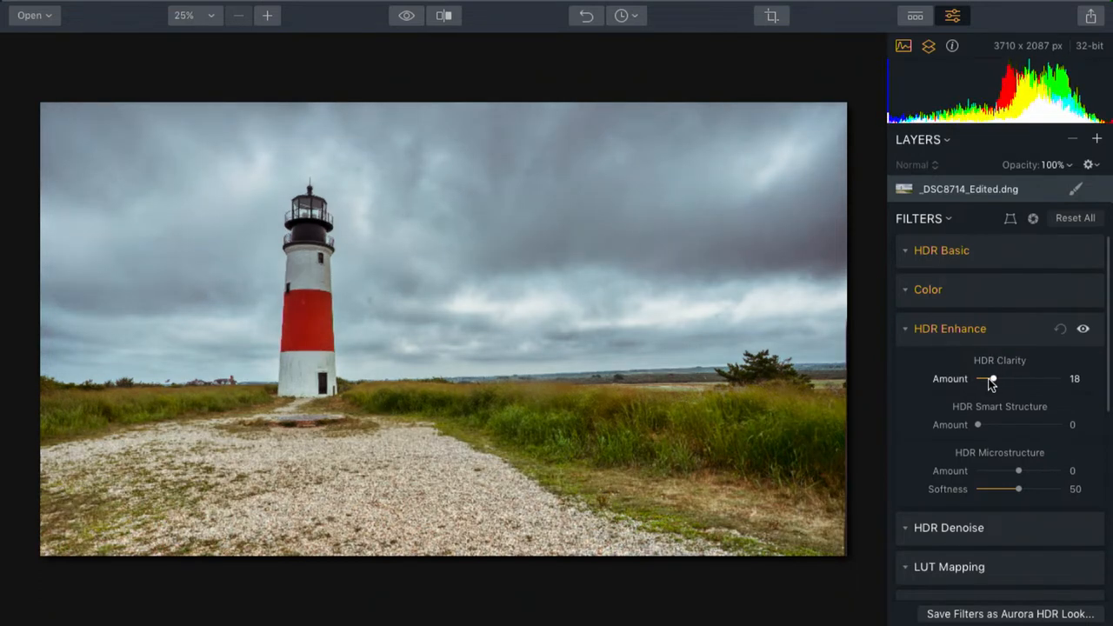
left_click_drag(991, 378, 993, 378)
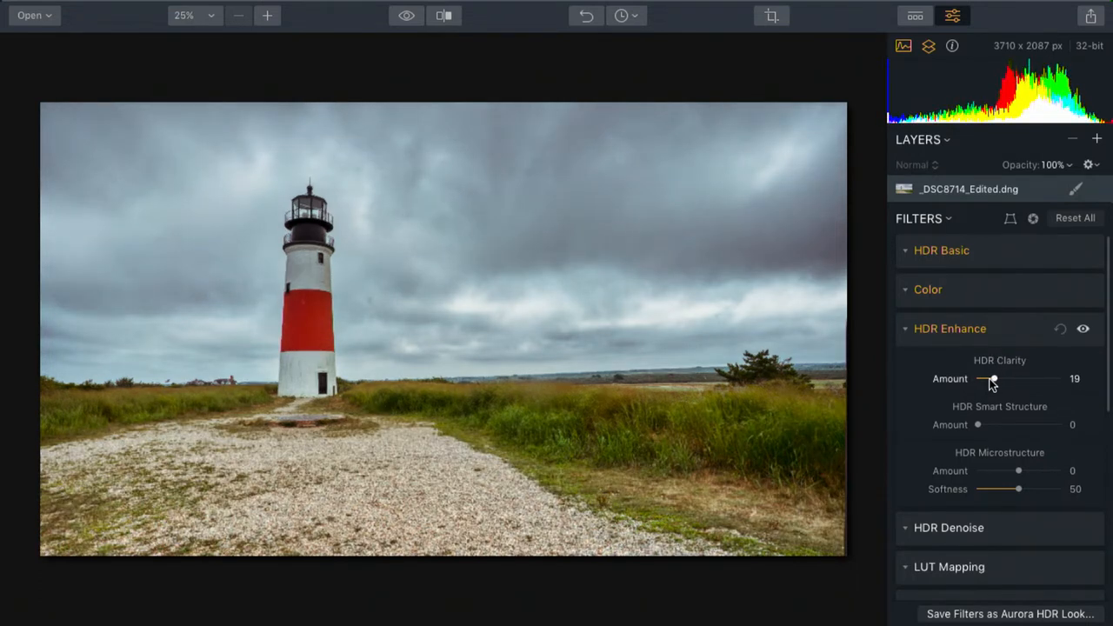
left_click_drag(993, 378, 995, 378)
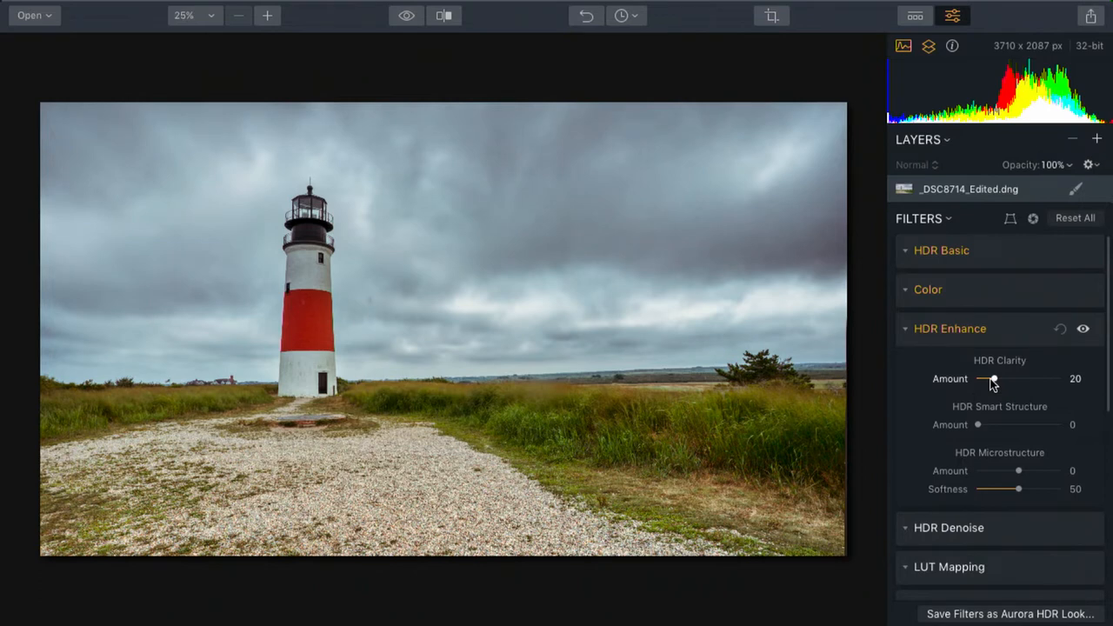
Try HDR Smart Structure values from 21 to 45, leaving it at 33
left_click_drag(977, 424, 1008, 424)
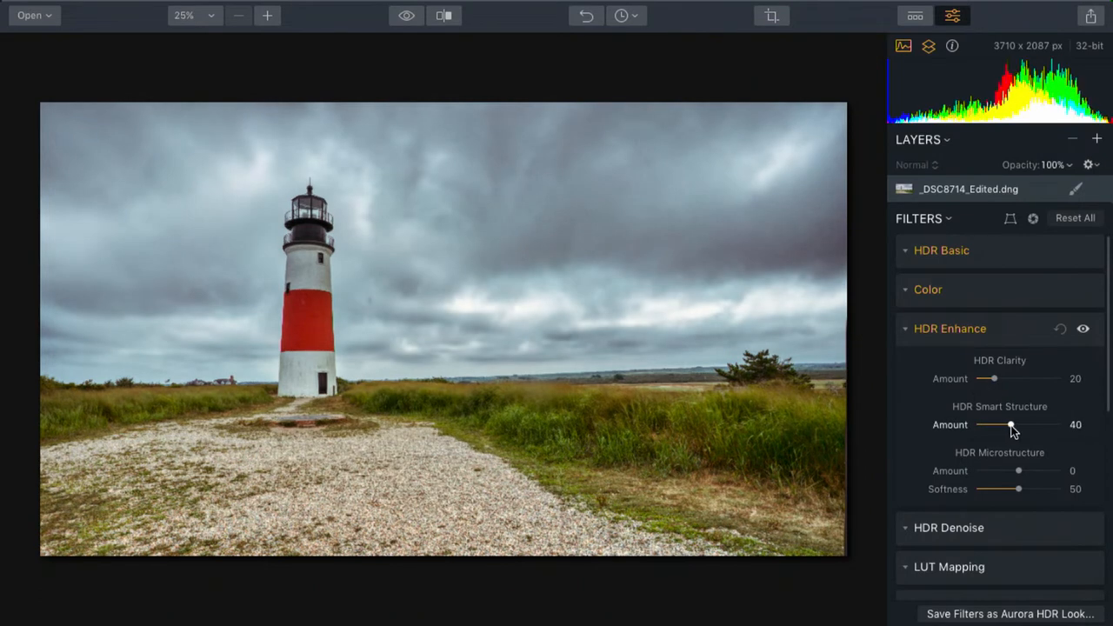
left_click_drag(1000, 424, 1013, 424)
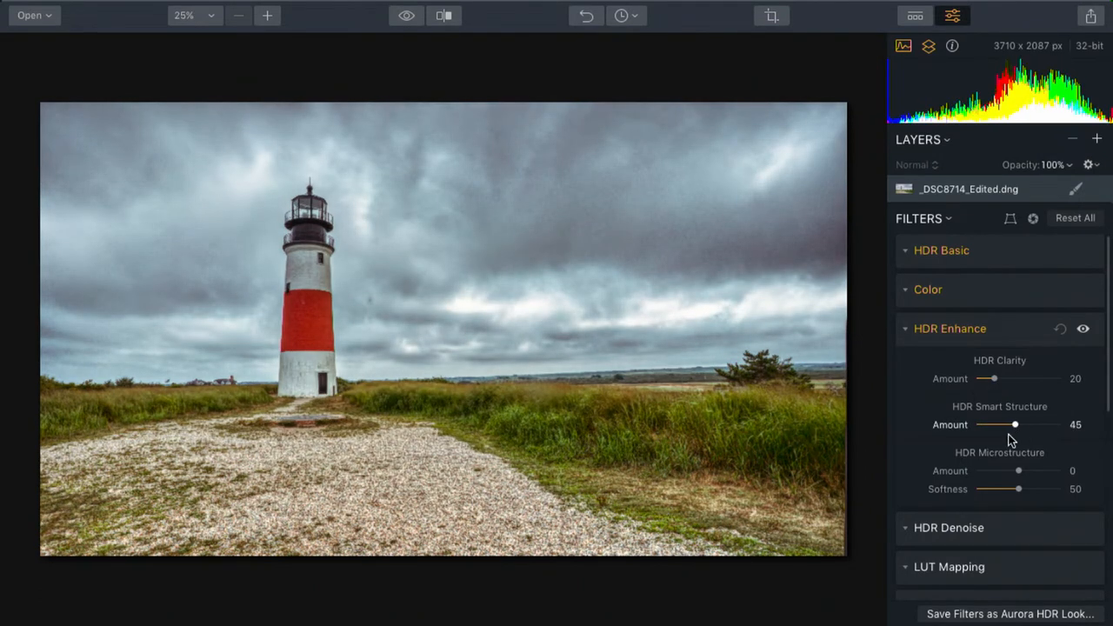
left_click_drag(1014, 425, 994, 425)
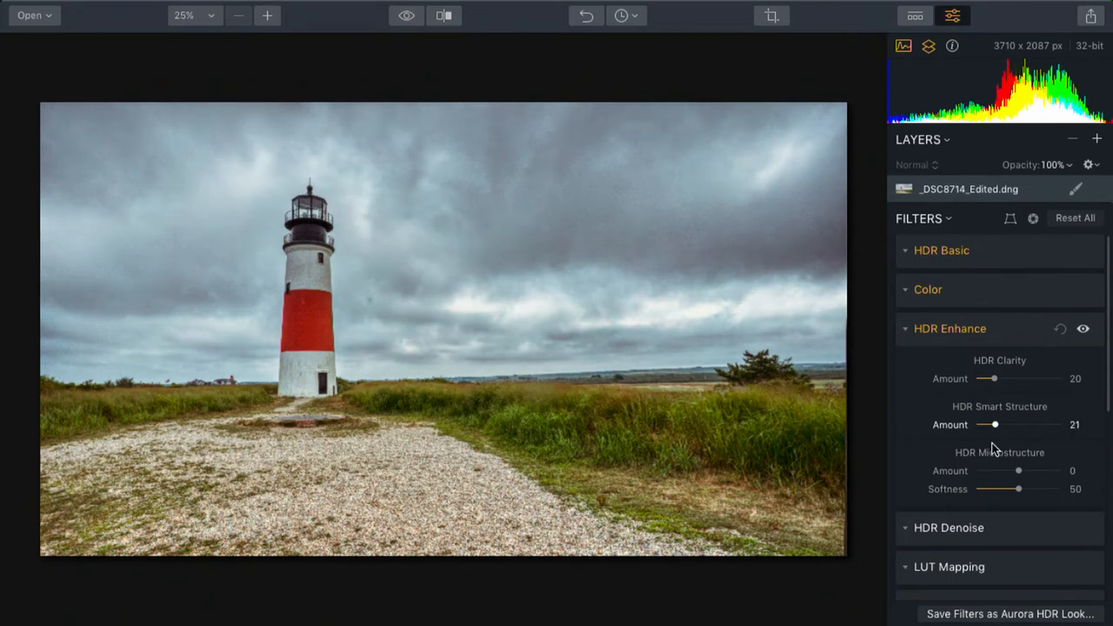
left_click_drag(993, 424, 1005, 425)
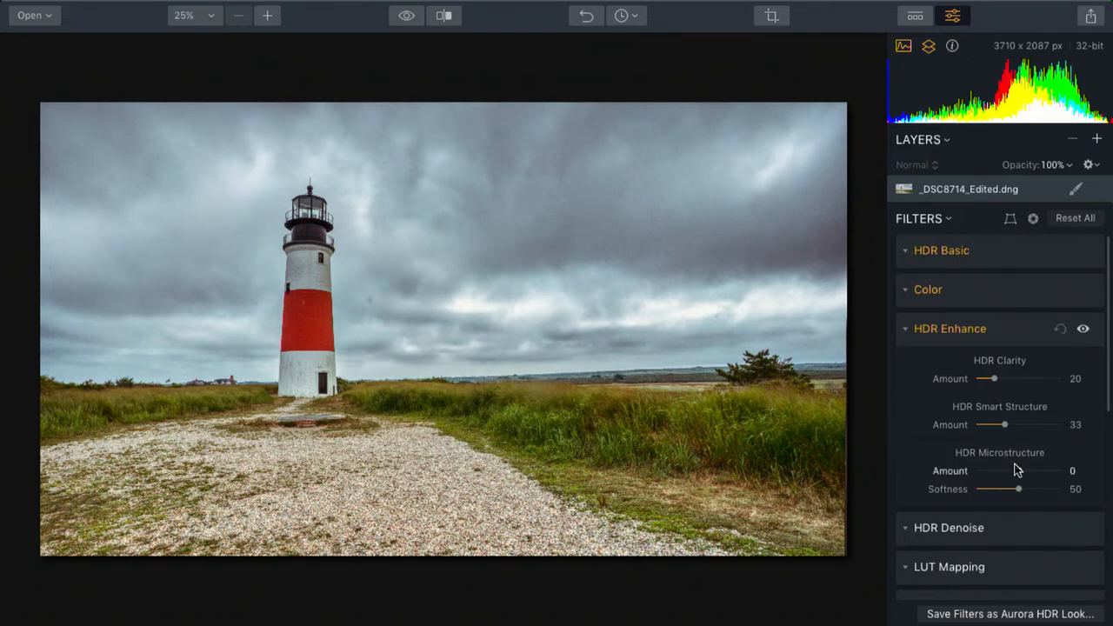
Set HDR Microstructure to −19 and Softness to 44 after maxing both, easing Clarity and Smart Structure
left_click_drag(998, 471, 1059, 470)
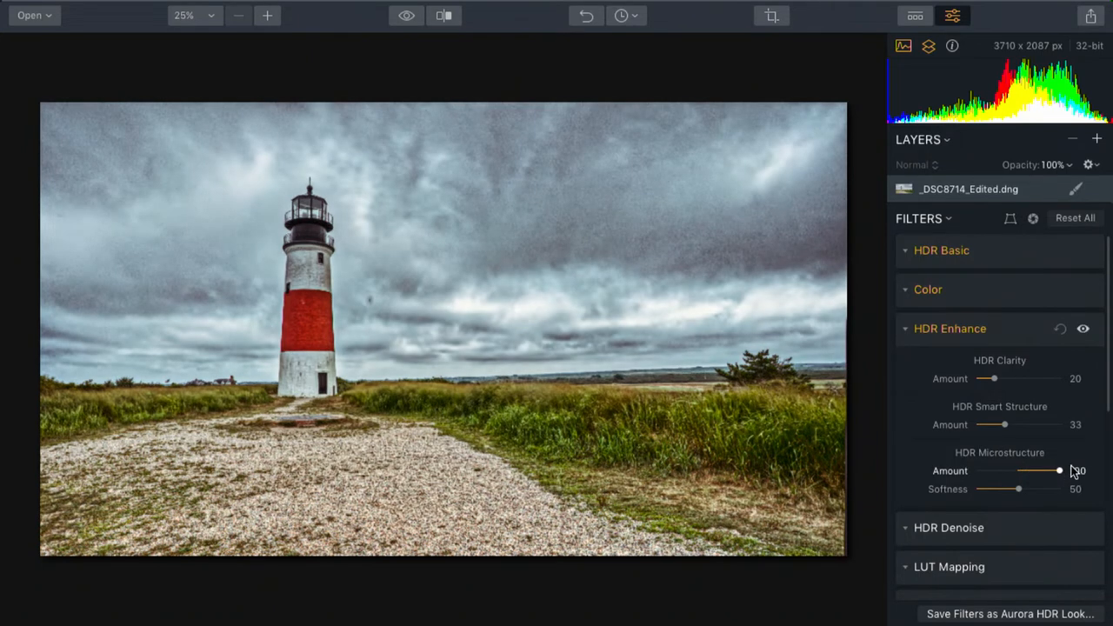
left_click_drag(1059, 470, 1078, 470)
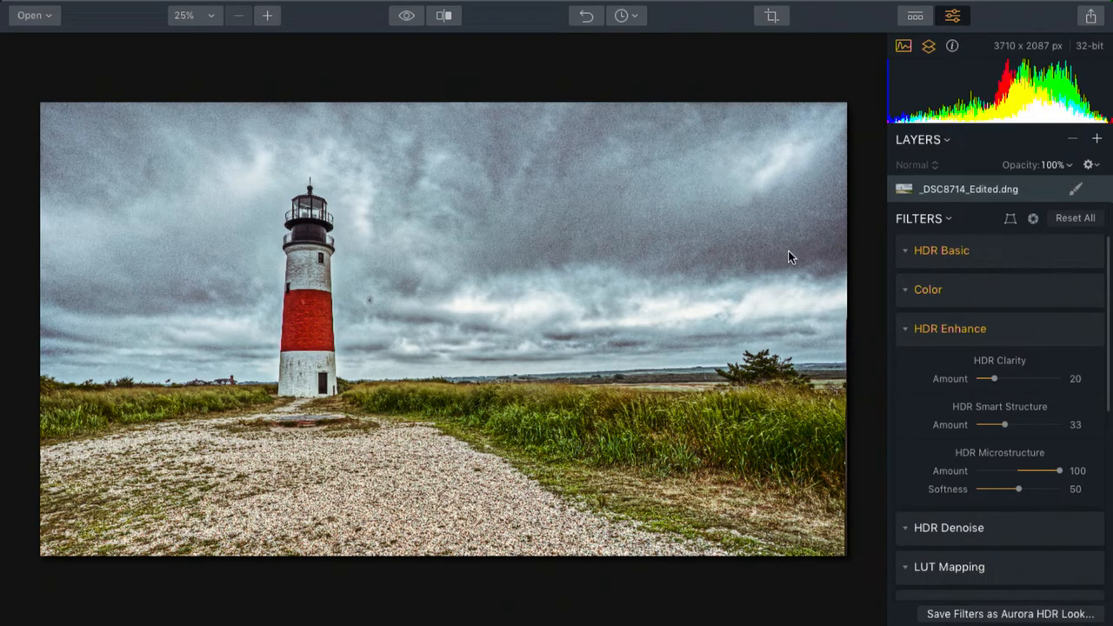
left_click_drag(1019, 488, 1059, 488)
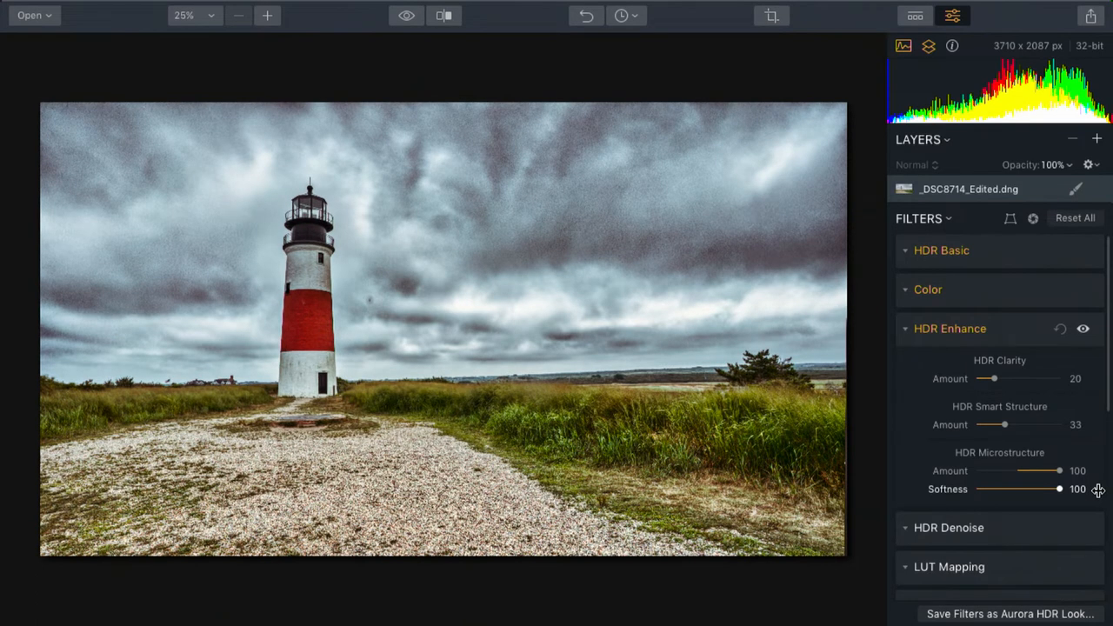
mouse_move(1089, 489)
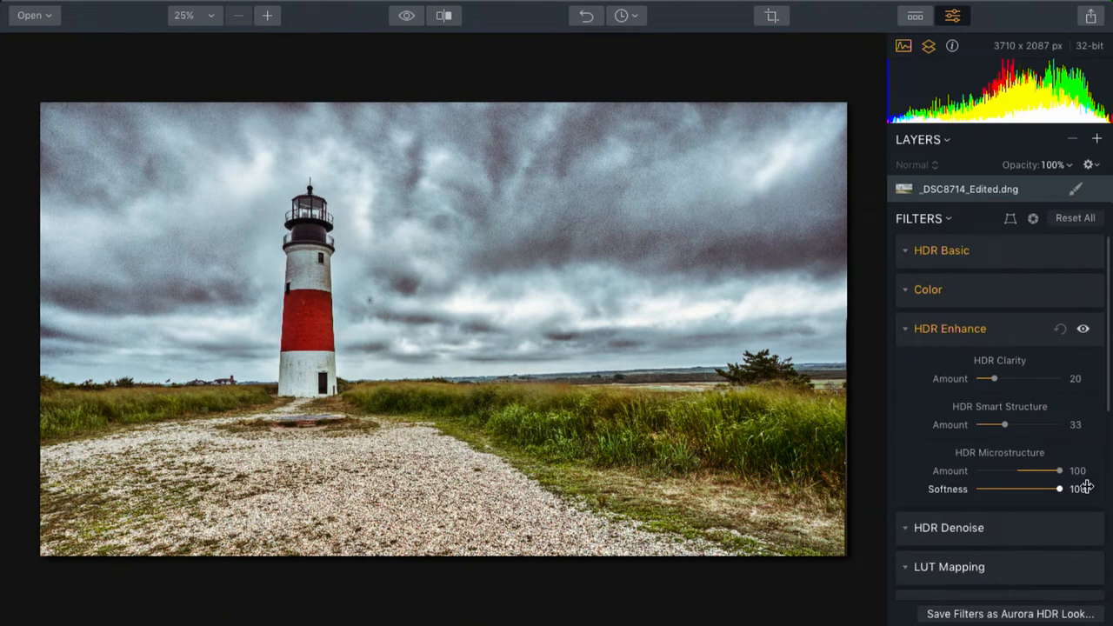
left_click_drag(1059, 470, 1039, 471)
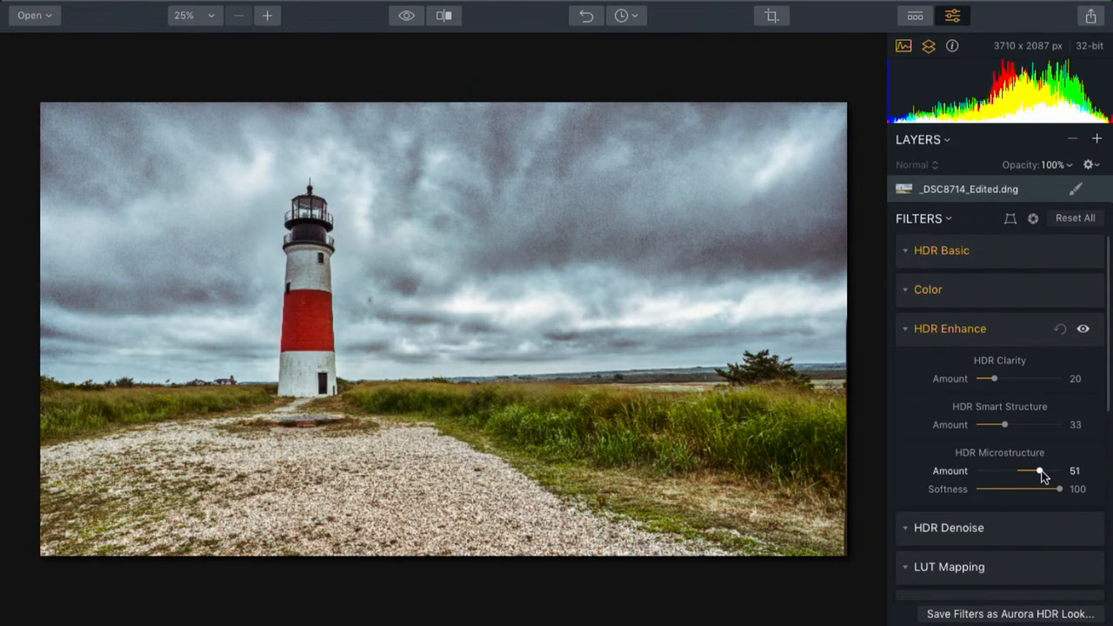
left_click_drag(1039, 470, 1010, 471)
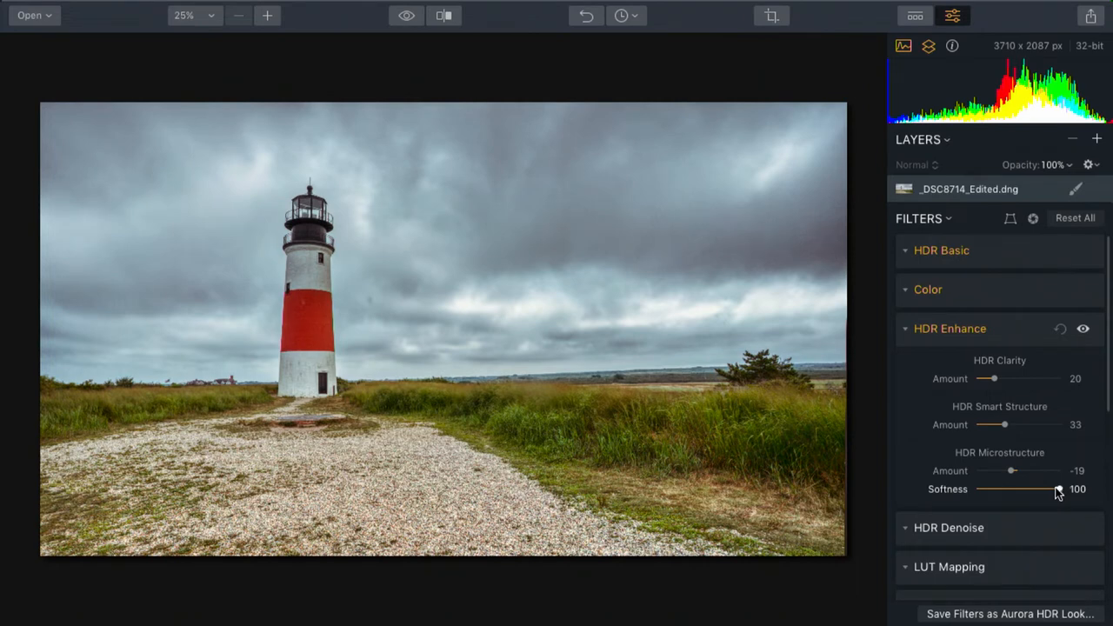
left_click_drag(1059, 488, 1014, 488)
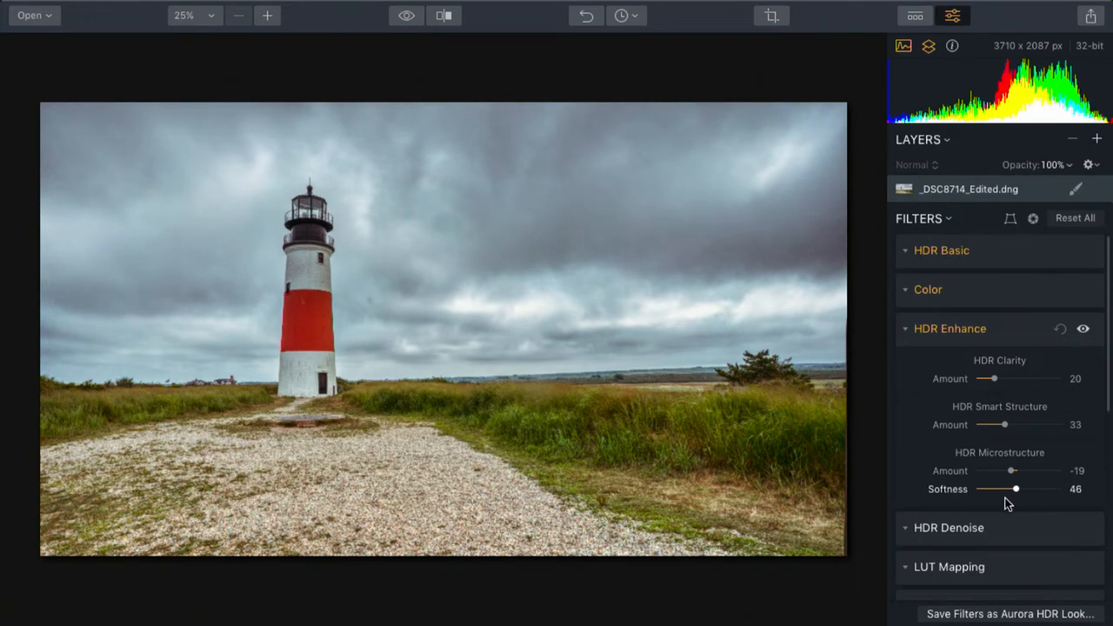
left_click_drag(1015, 488, 1008, 488)
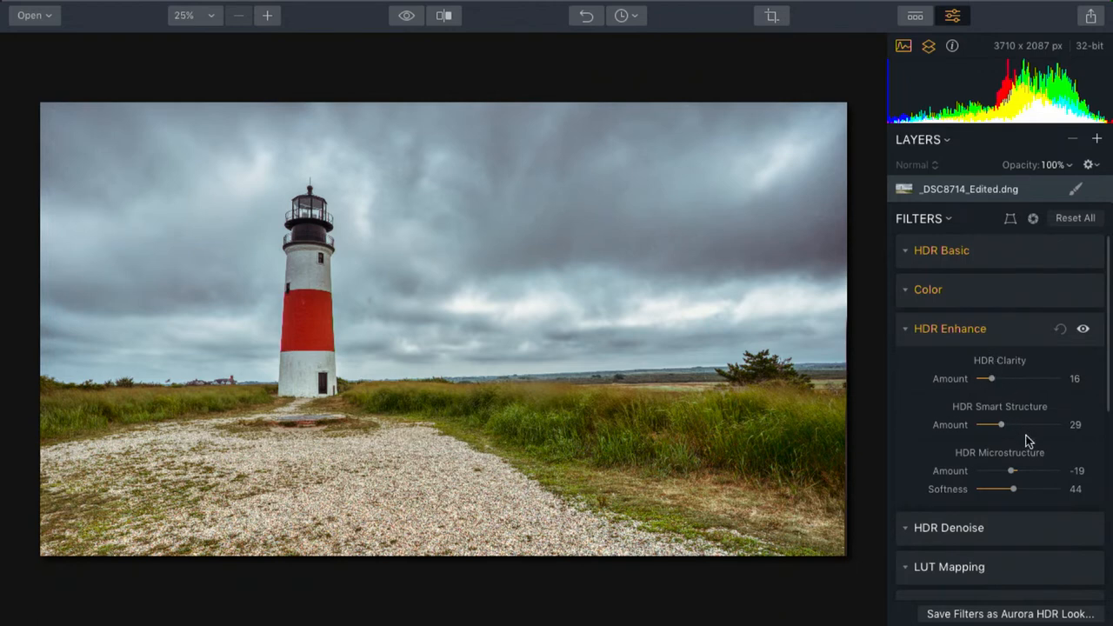
mouse_move(1017, 424)
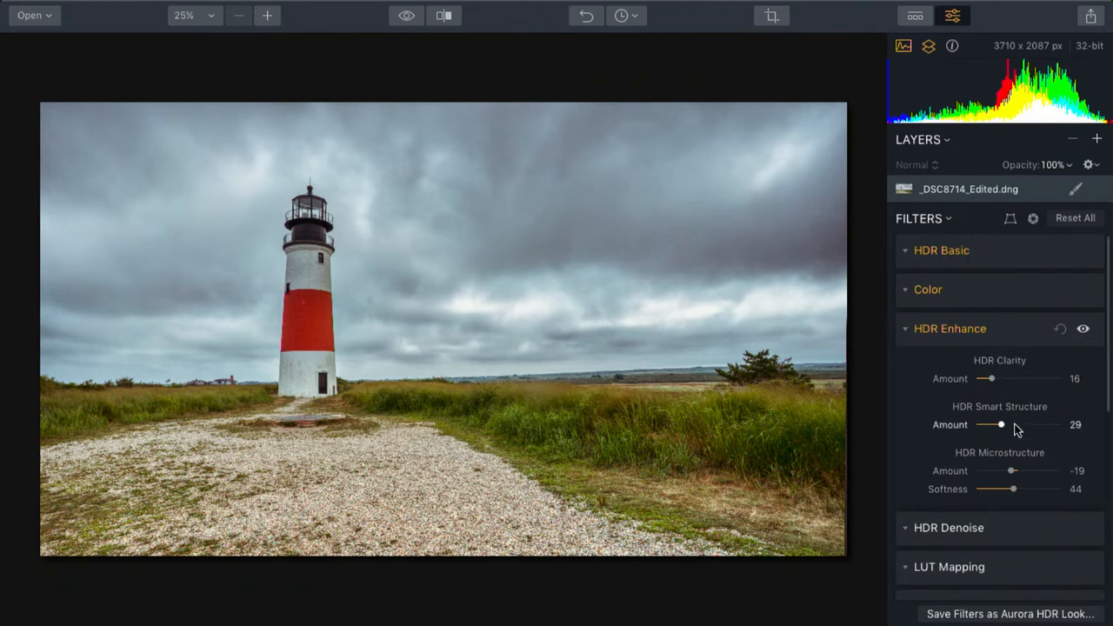
mouse_move(1022, 474)
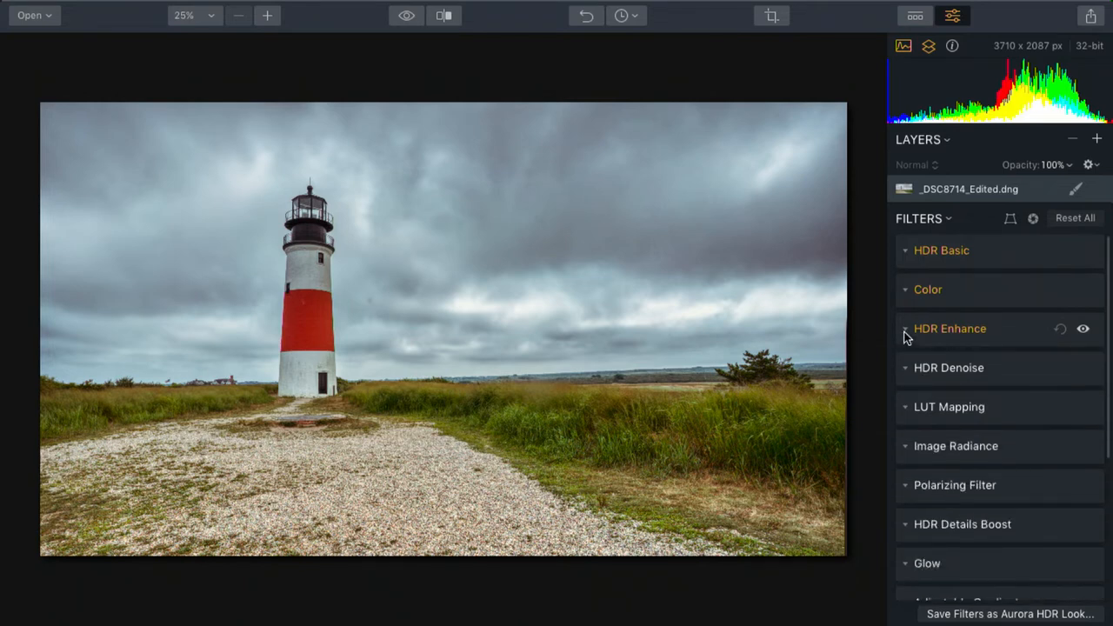
Scroll the Filters panel down to reach HDR Details Boost
scroll("down", 3)
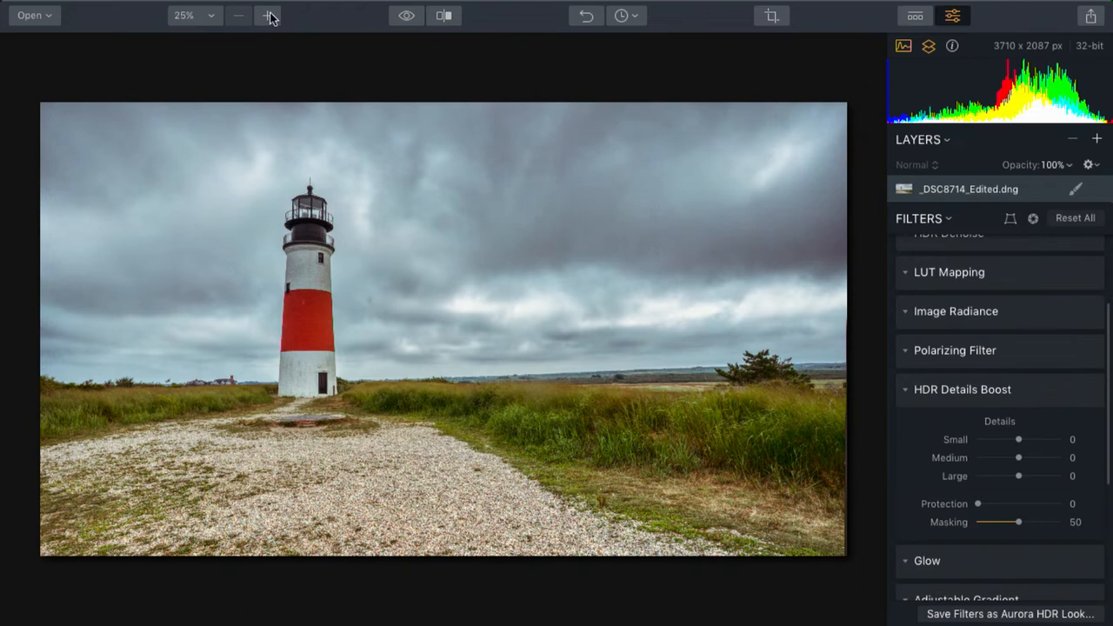
Zoom to 100%, set Small details to -16 after sweeping its range, and push Medium to 100
left_click(269, 15)
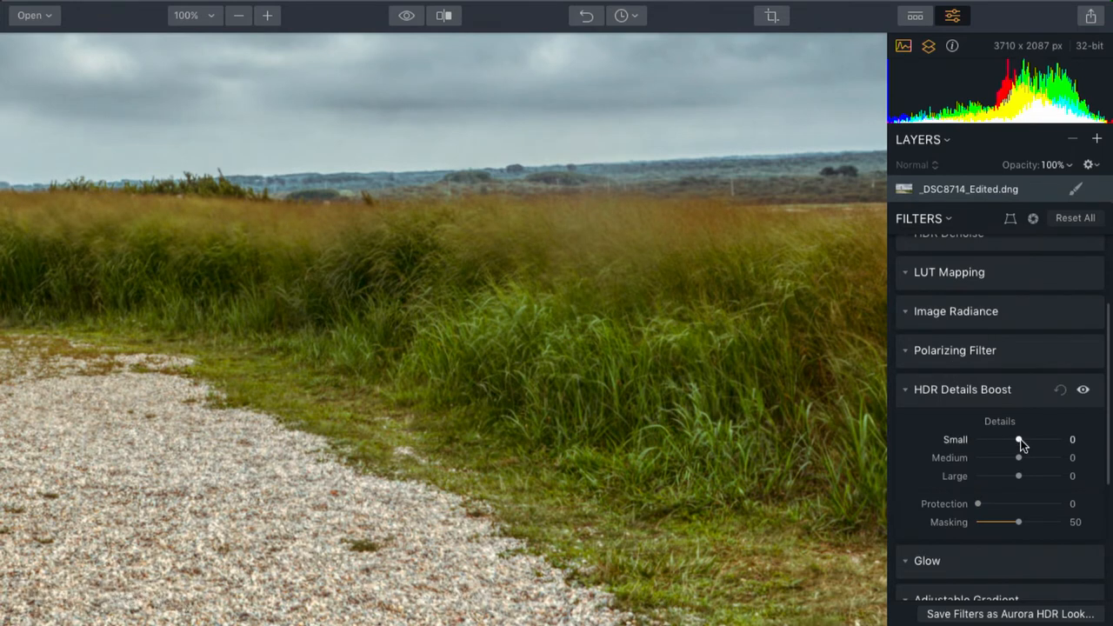
left_click_drag(1018, 439, 1058, 439)
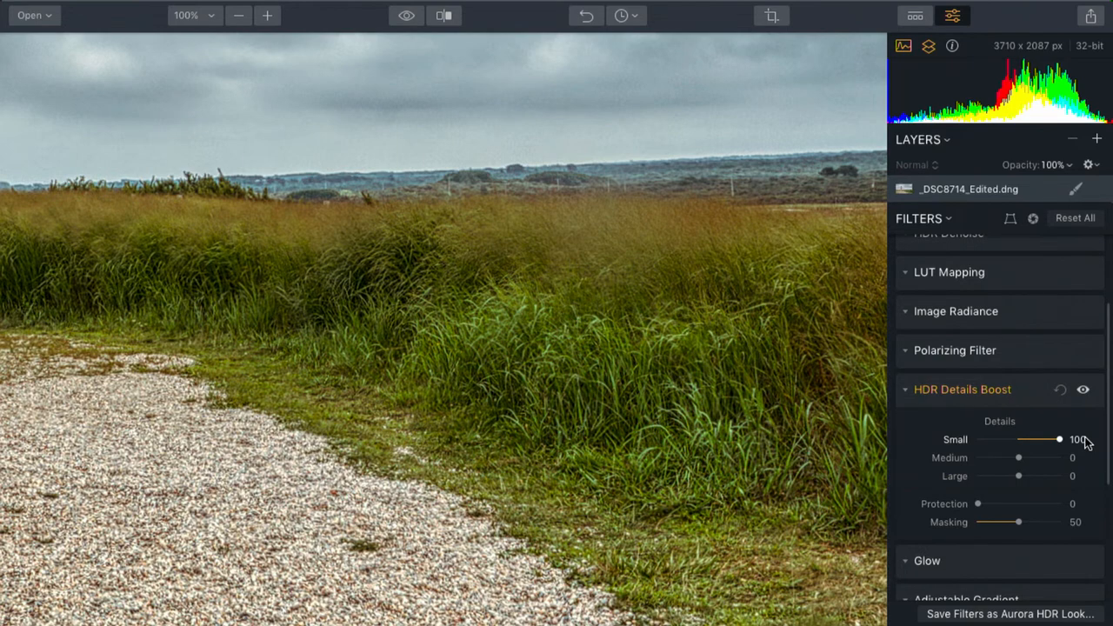
mouse_move(643, 333)
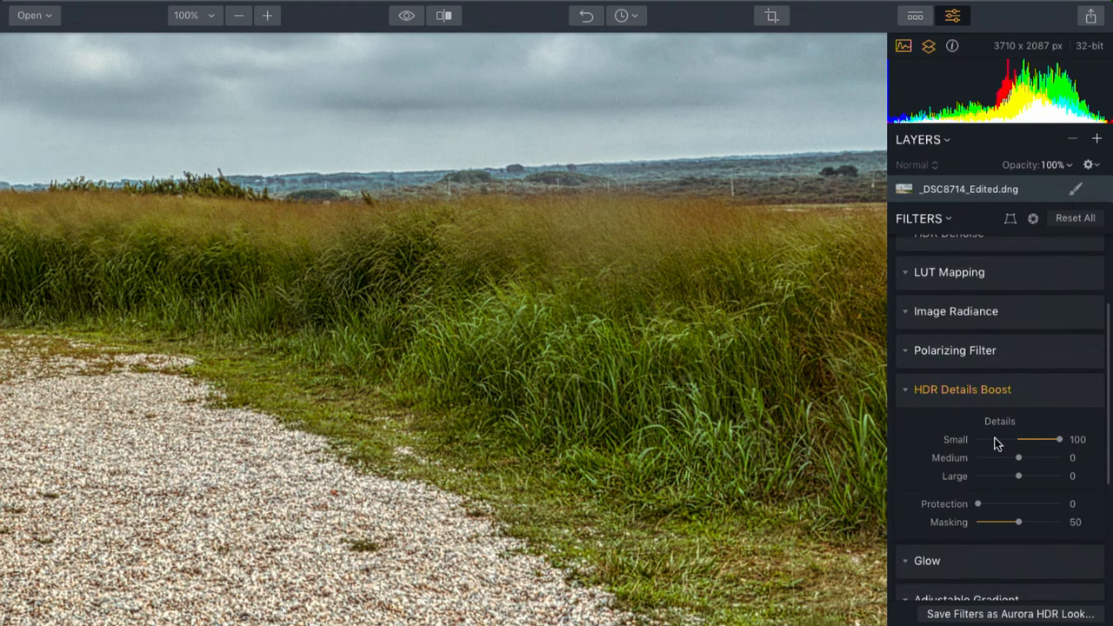
left_click_drag(1058, 439, 1009, 439)
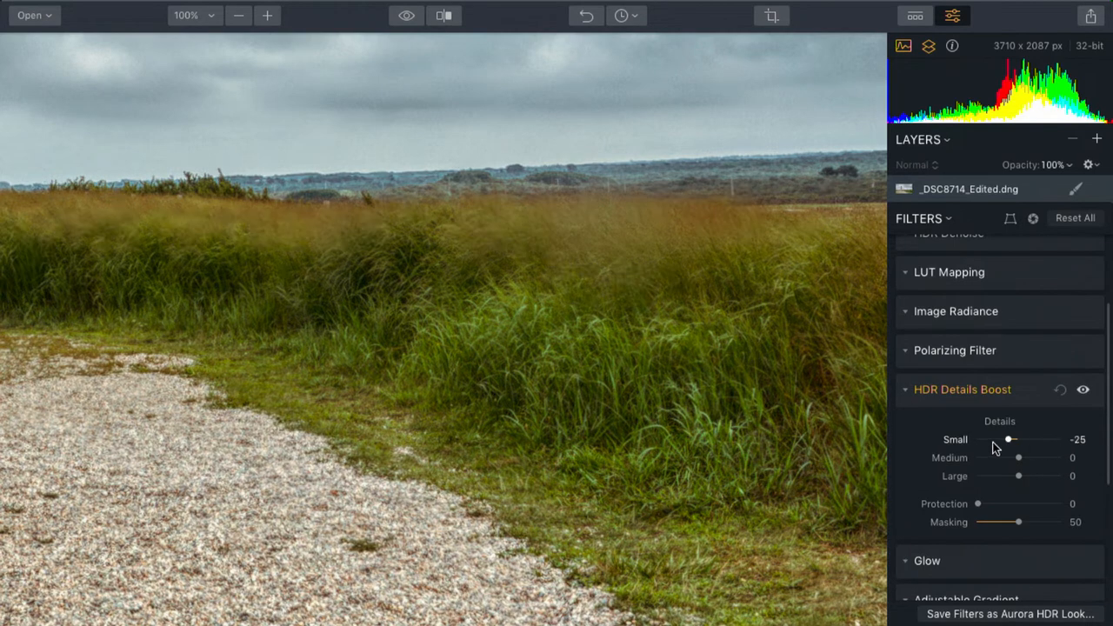
left_click_drag(1009, 439, 977, 439)
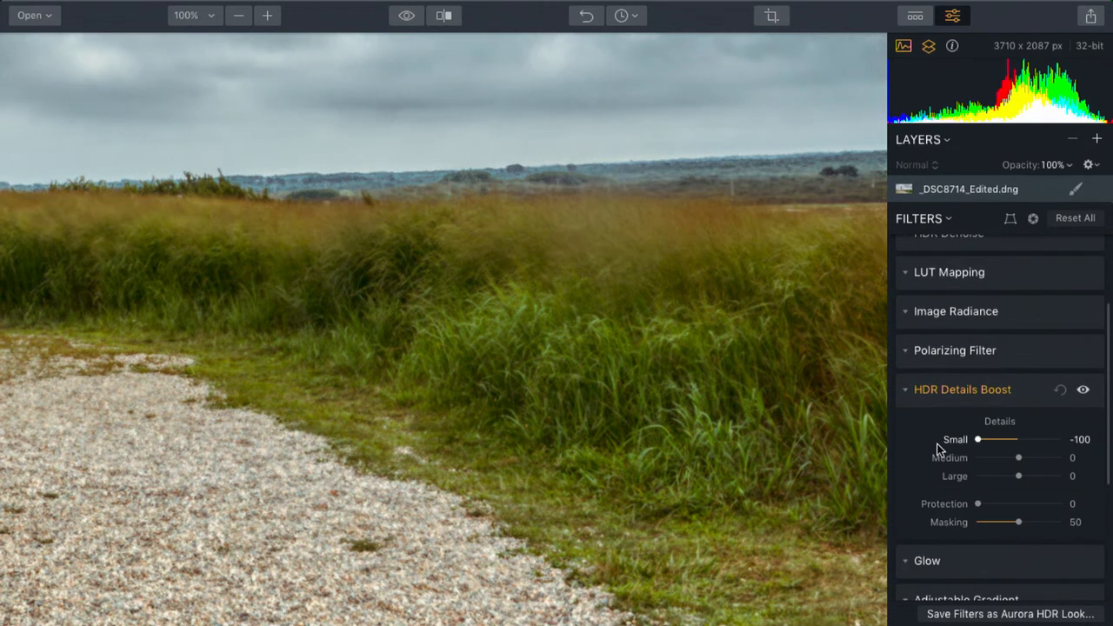
left_click_drag(977, 439, 1009, 439)
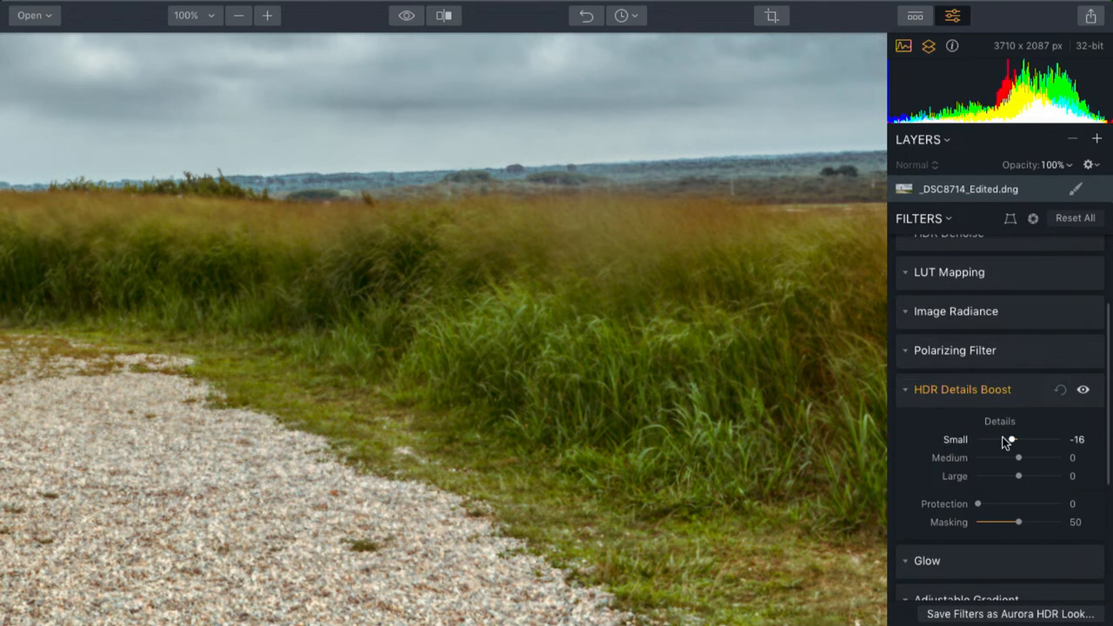
left_click_drag(1019, 458, 1058, 457)
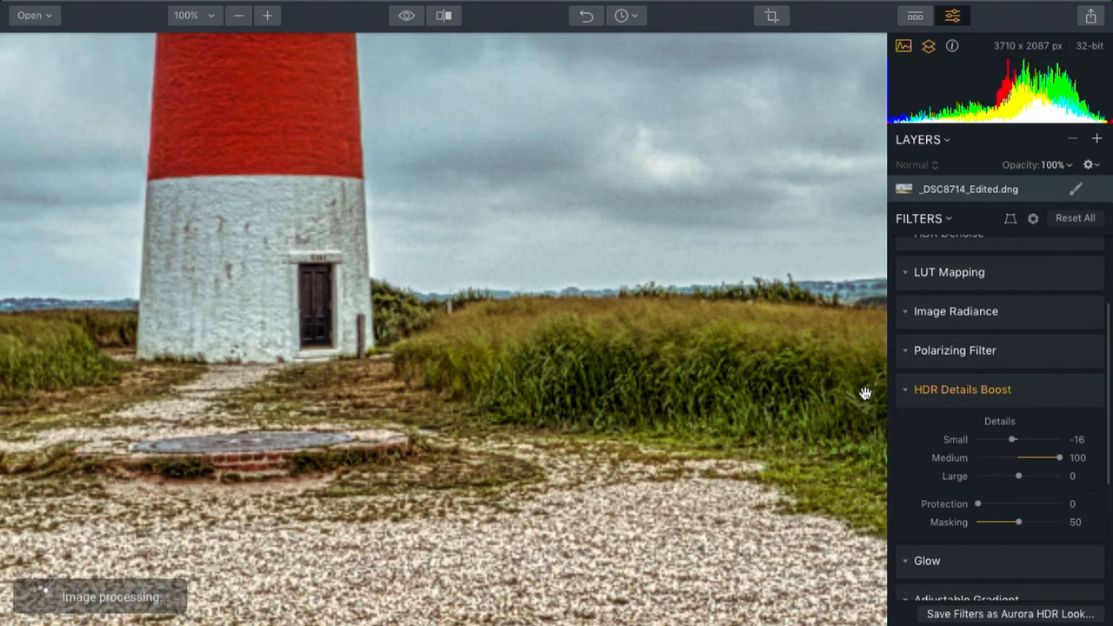
Sweep Medium details between -100 and -5, then settle it at 28
left_click_drag(1057, 457, 977, 458)
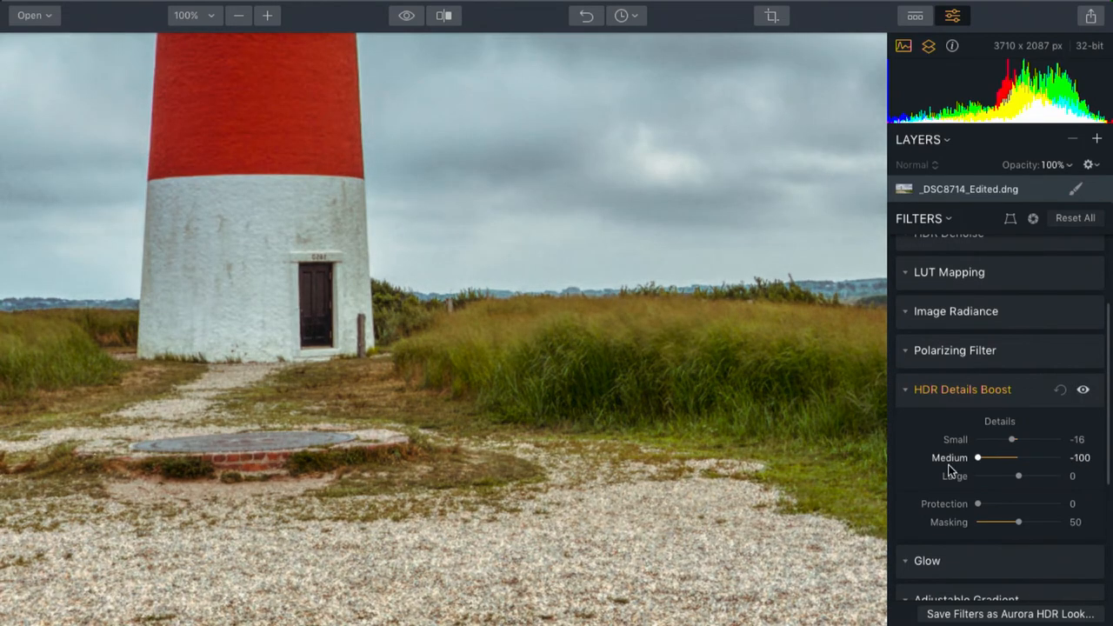
left_click_drag(980, 457, 1015, 457)
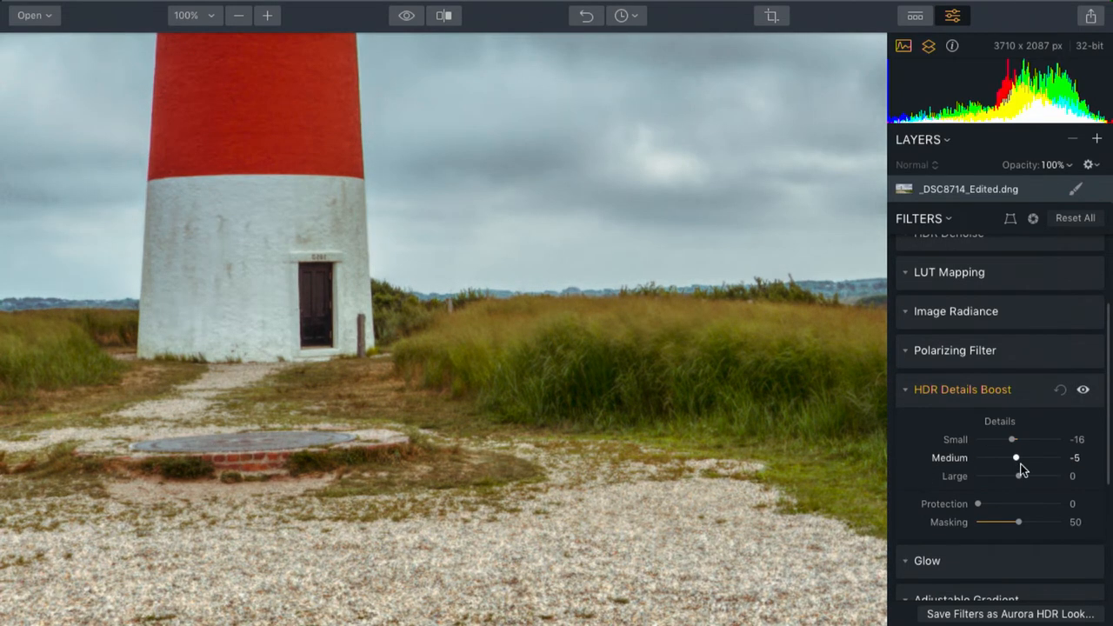
left_click_drag(1016, 457, 977, 457)
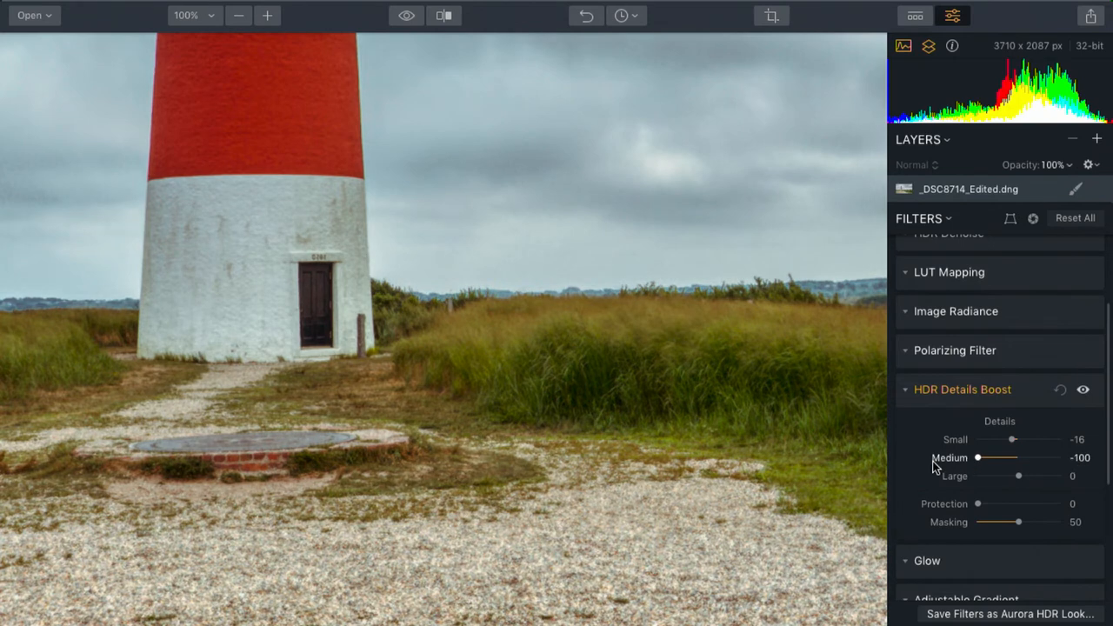
left_click_drag(980, 457, 1029, 457)
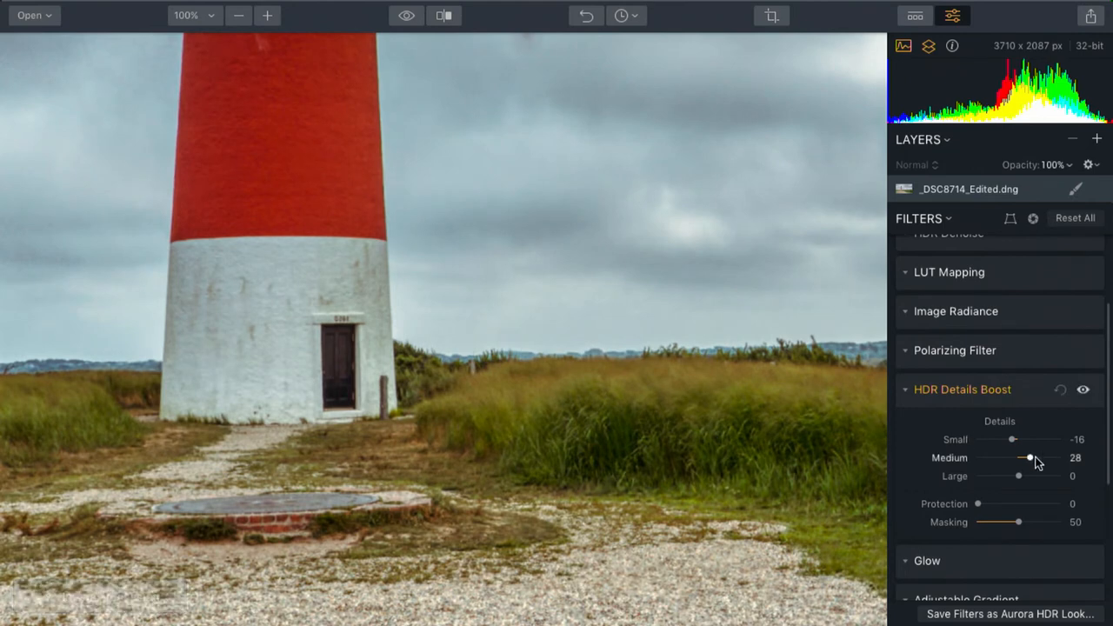
mouse_move(1019, 476)
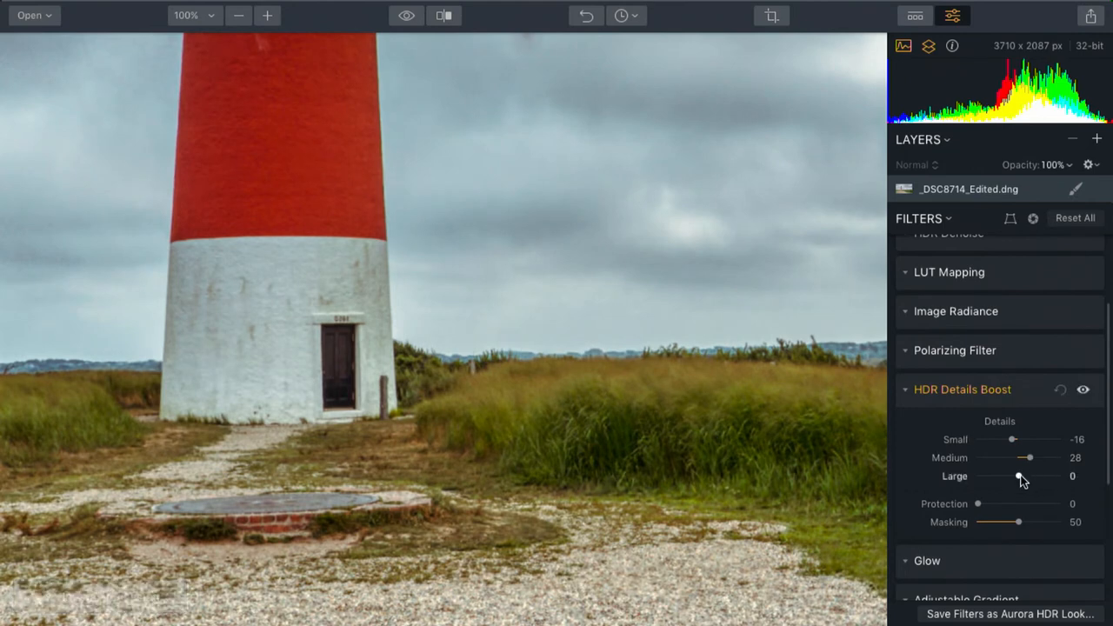
Sweep Large details to both extremes and settle it at -17
left_click_drag(1019, 476, 980, 475)
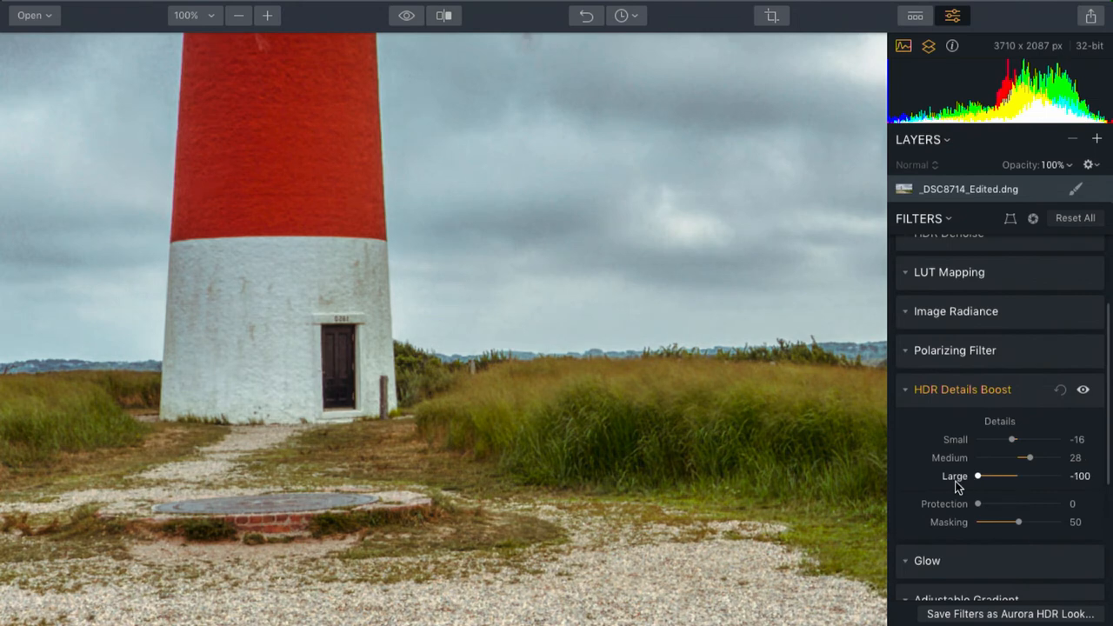
left_click_drag(980, 475, 1029, 475)
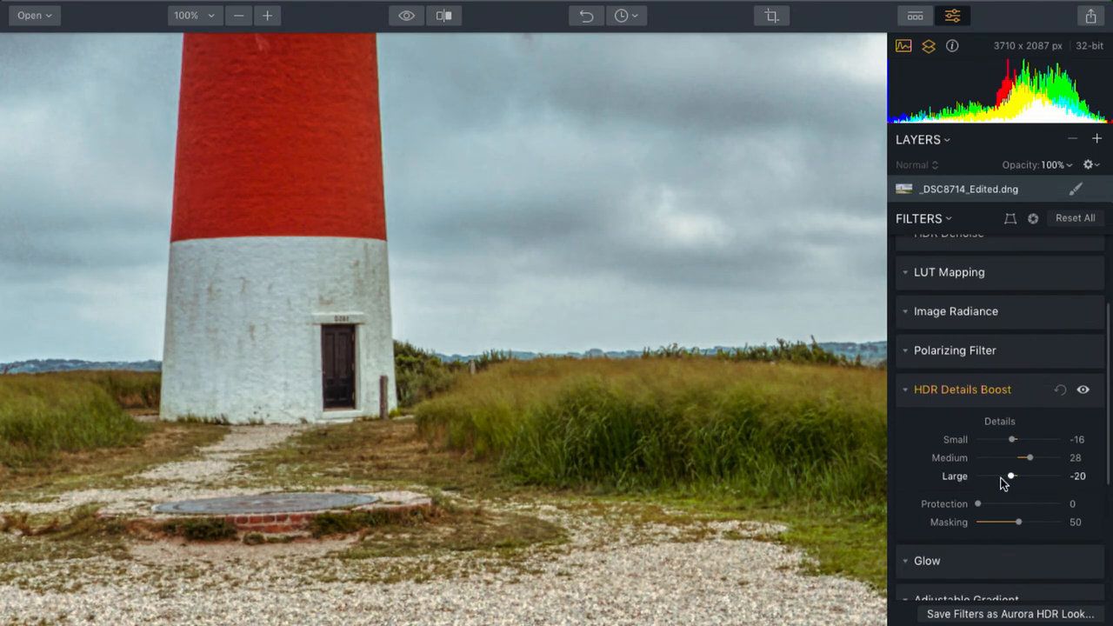
left_click_drag(1011, 475, 1059, 475)
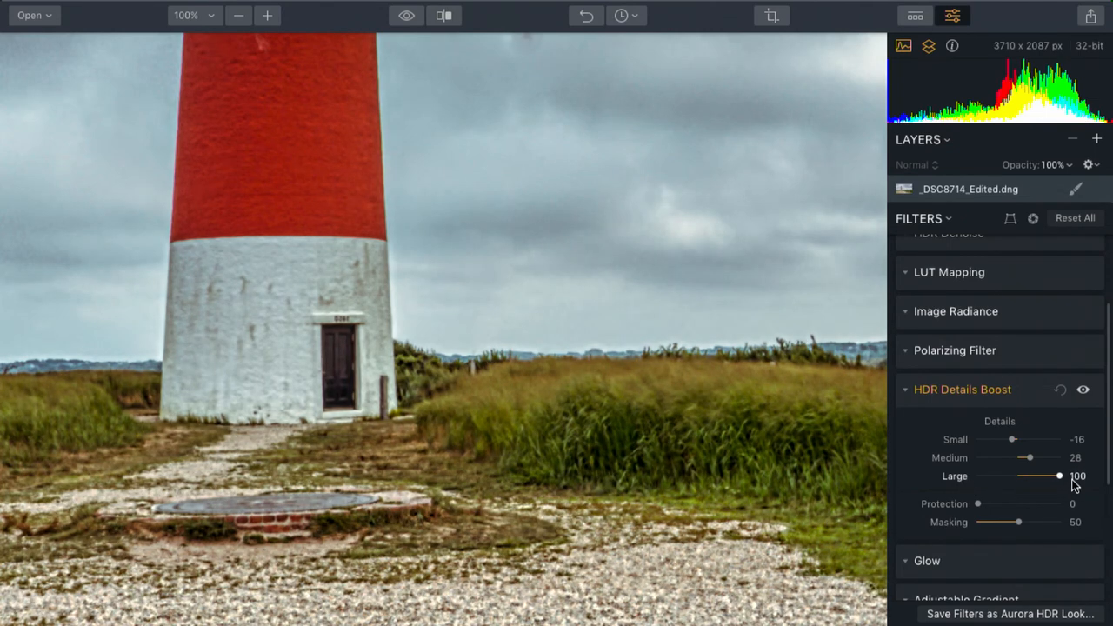
left_click_drag(1059, 475, 1005, 475)
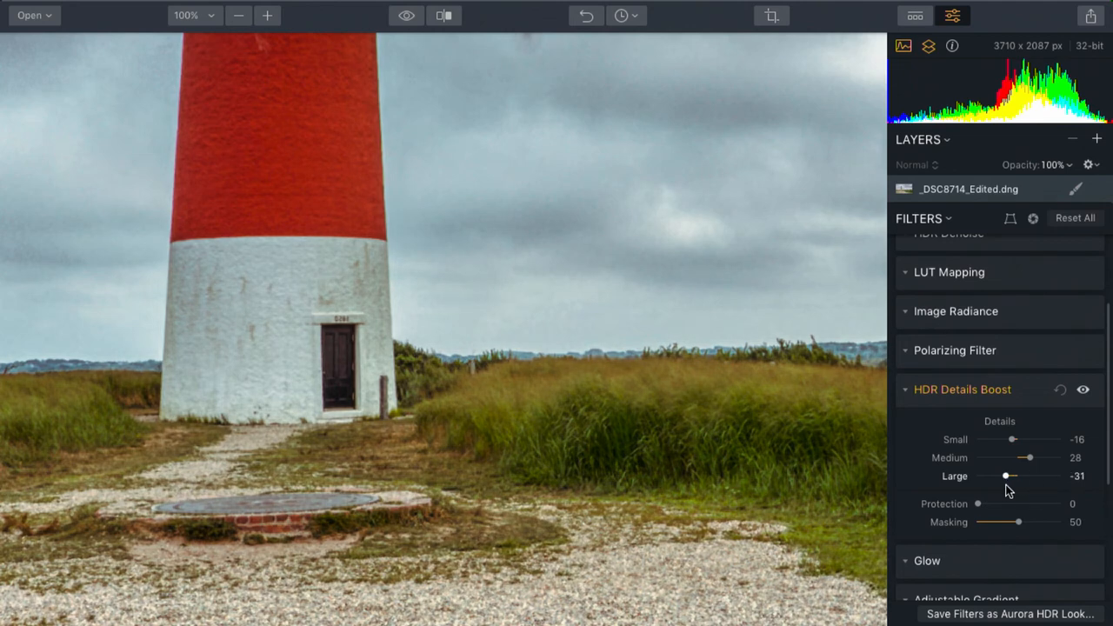
left_click_drag(1006, 476, 1012, 475)
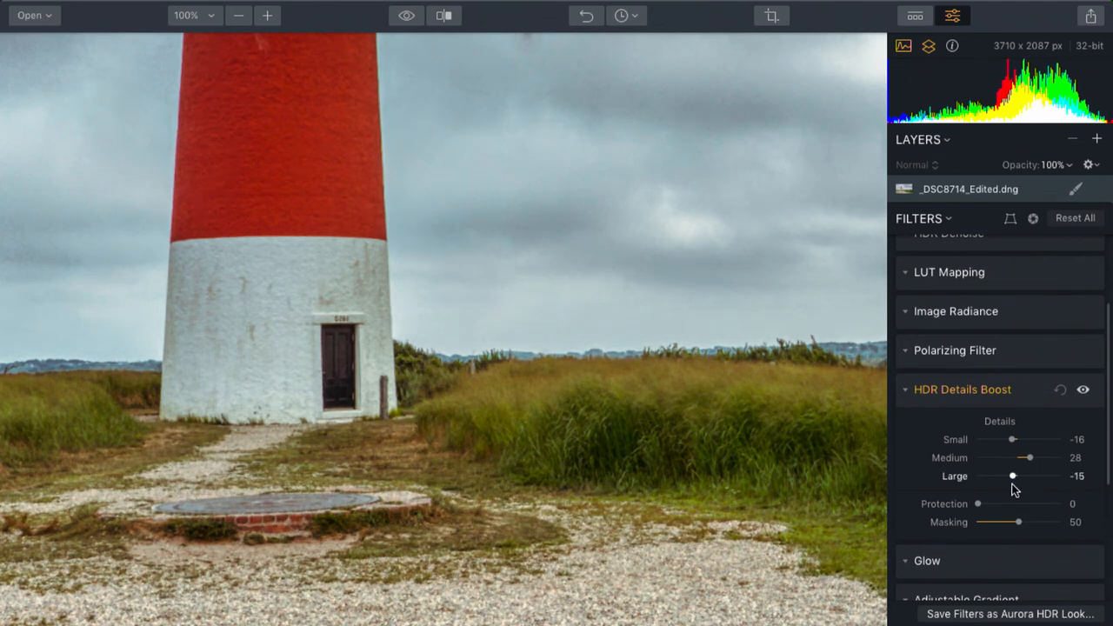
left_click_drag(1011, 476, 1010, 476)
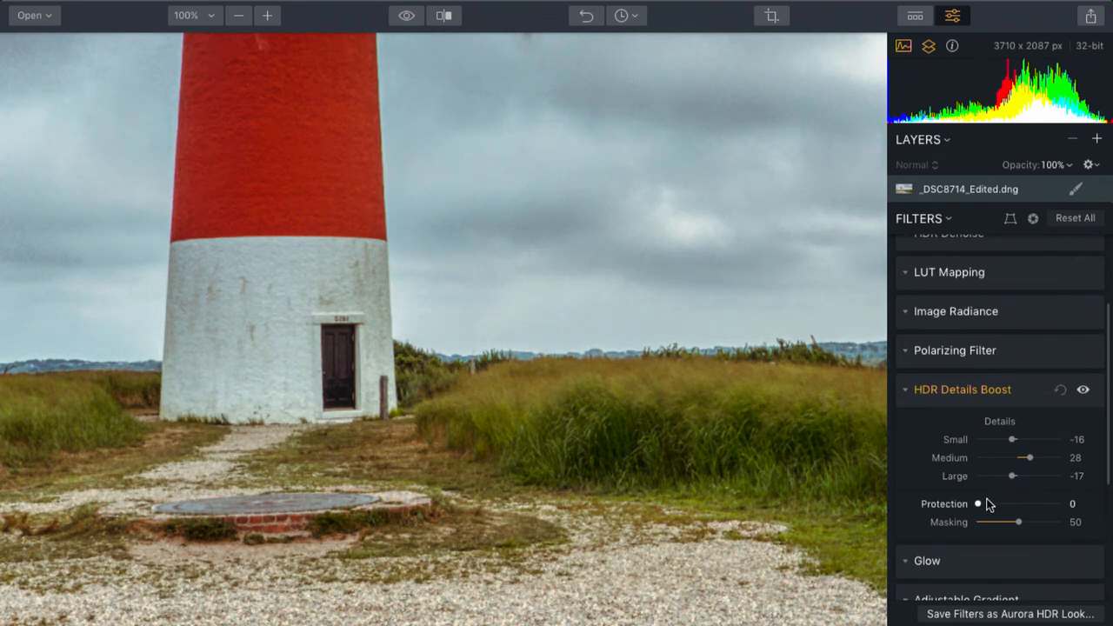
Set Protection to 51 and Masking to 68, toggling the Details Boost filter off and on
left_click_drag(978, 504, 1019, 503)
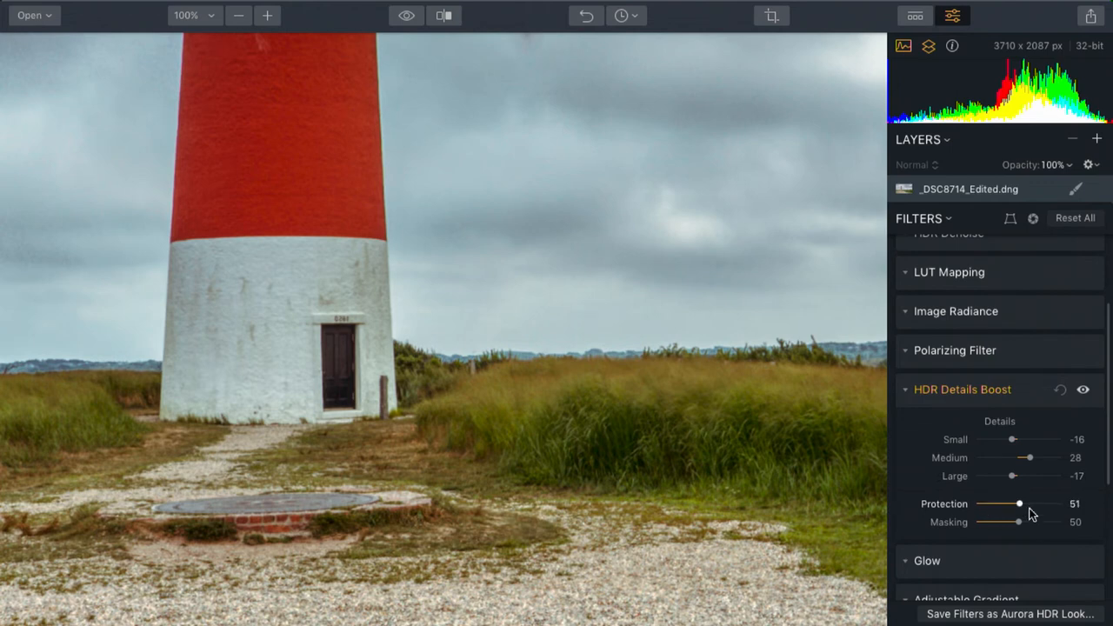
left_click_drag(1019, 522, 1034, 522)
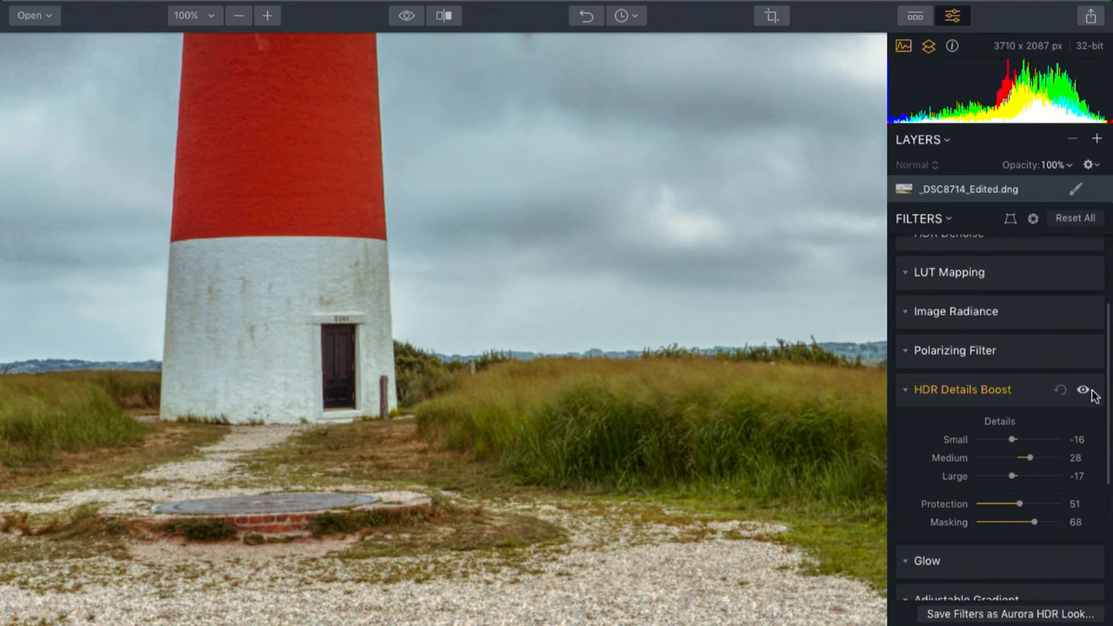
left_click(1083, 391)
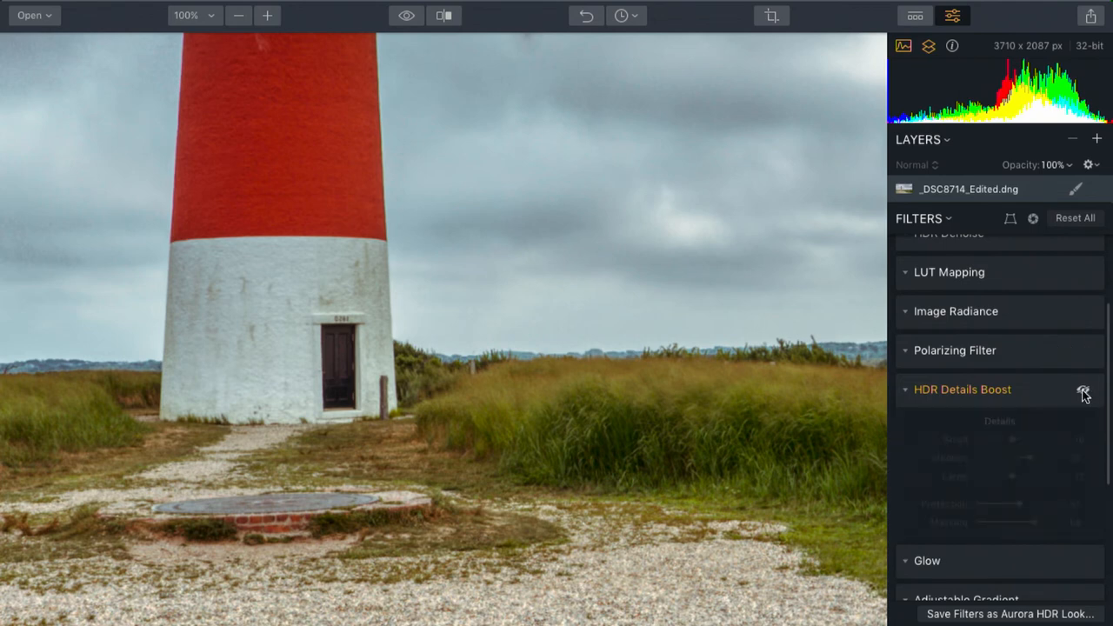
left_click(1081, 390)
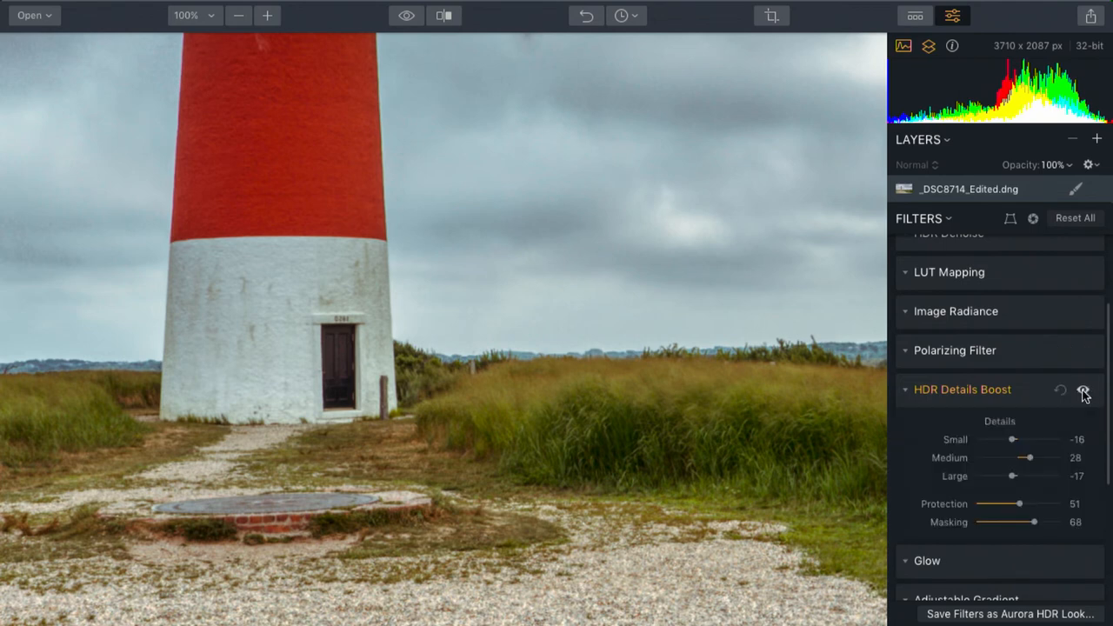
left_click(1083, 391)
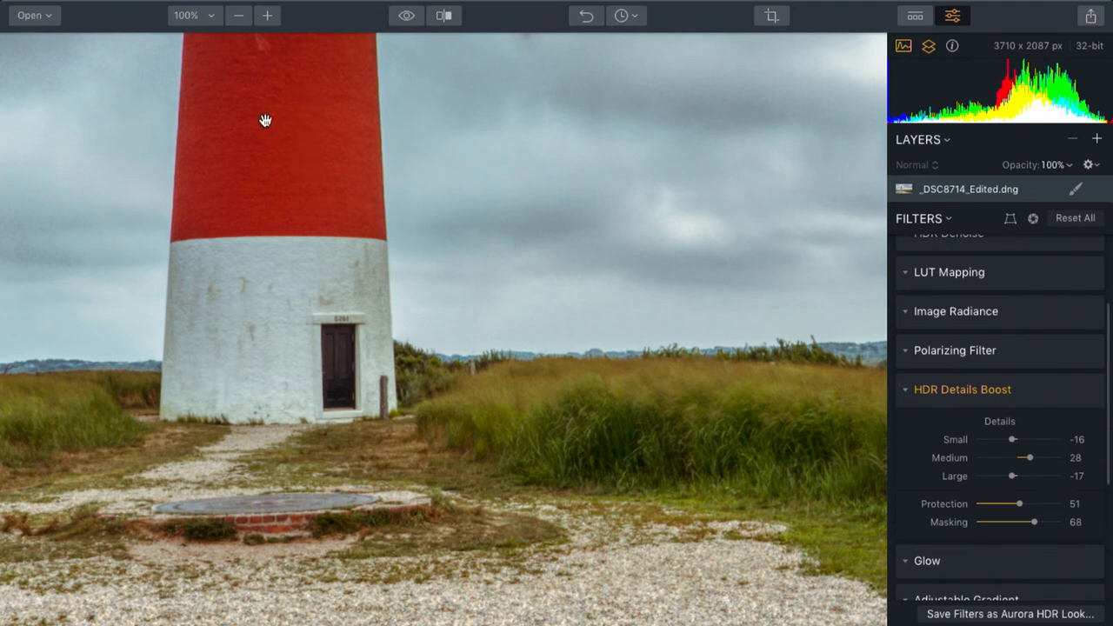
mouse_move(753, 422)
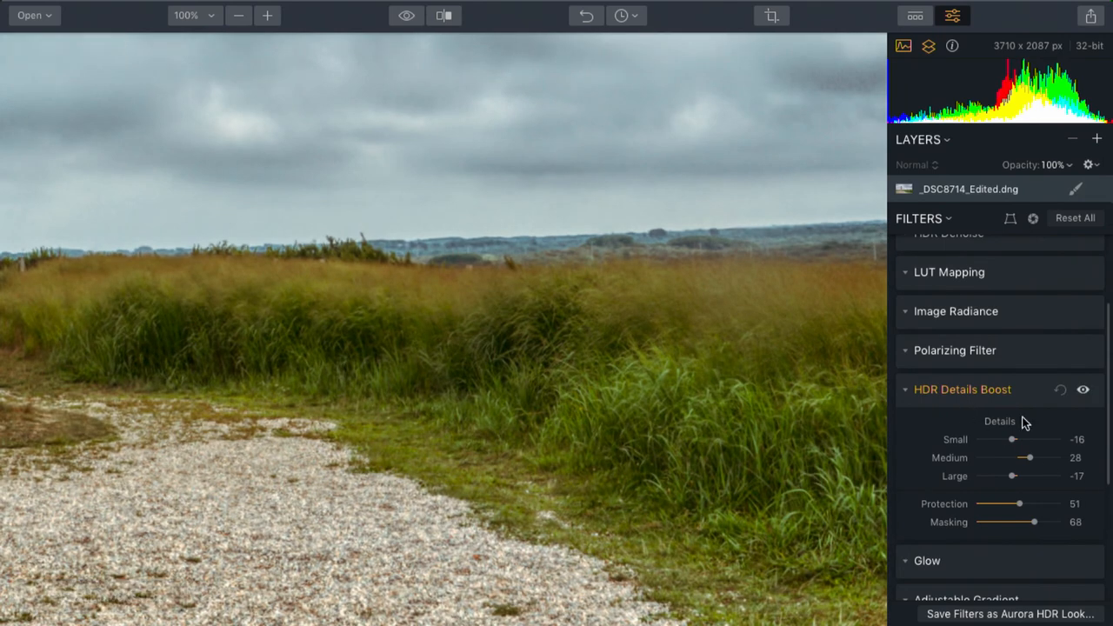
Push Small details to its maximum, then bring it back down to about 3
left_click_drag(1012, 439, 1058, 439)
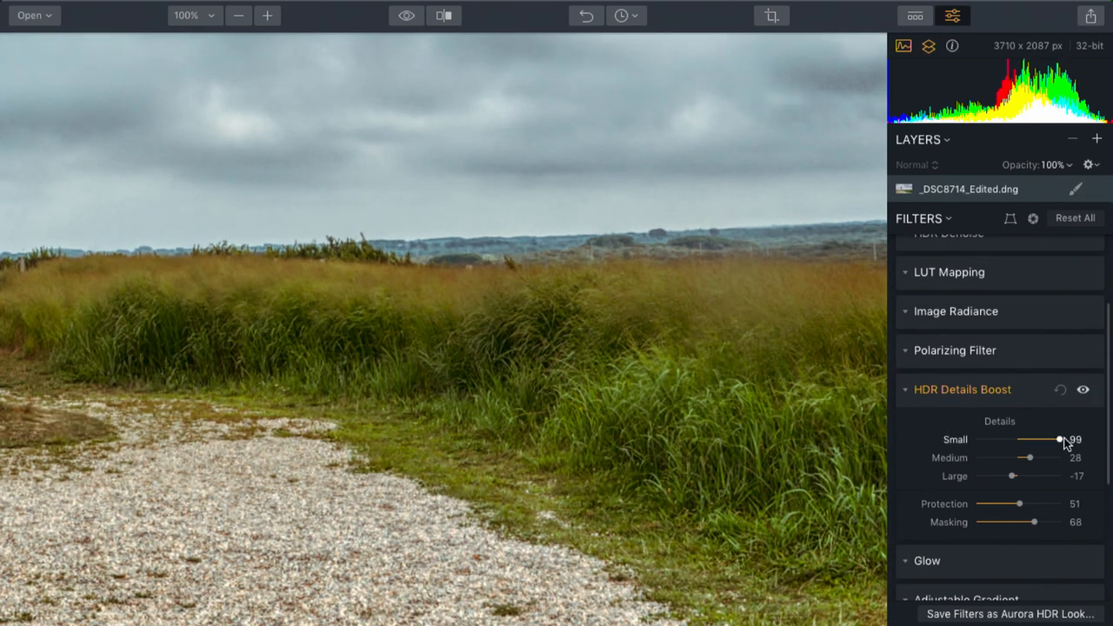
left_click_drag(1057, 439, 1061, 439)
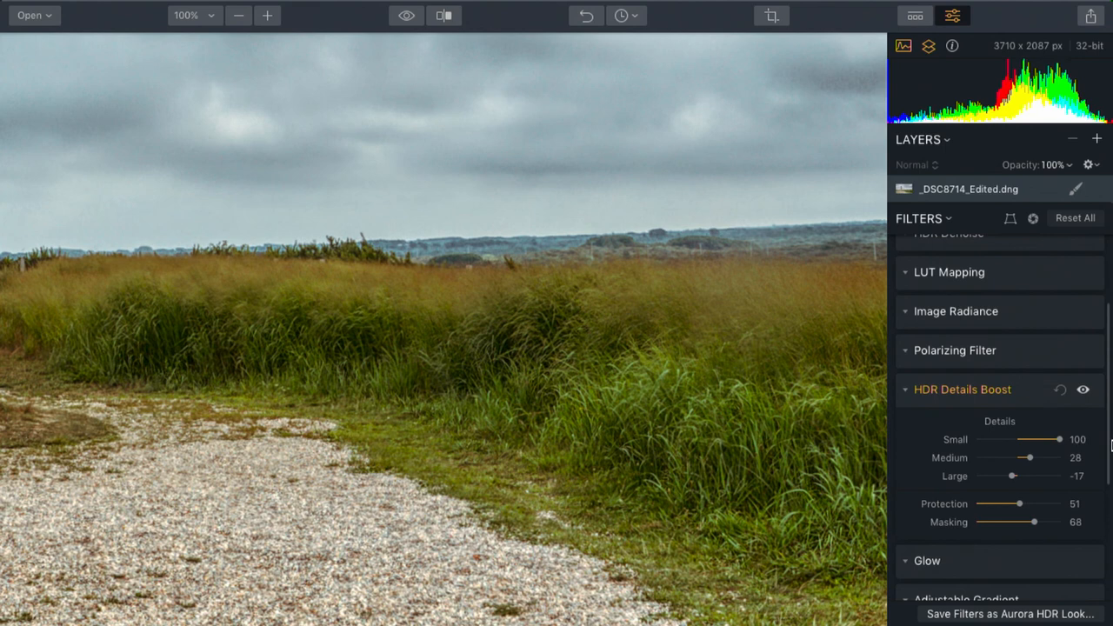
left_click_drag(1067, 439, 1022, 439)
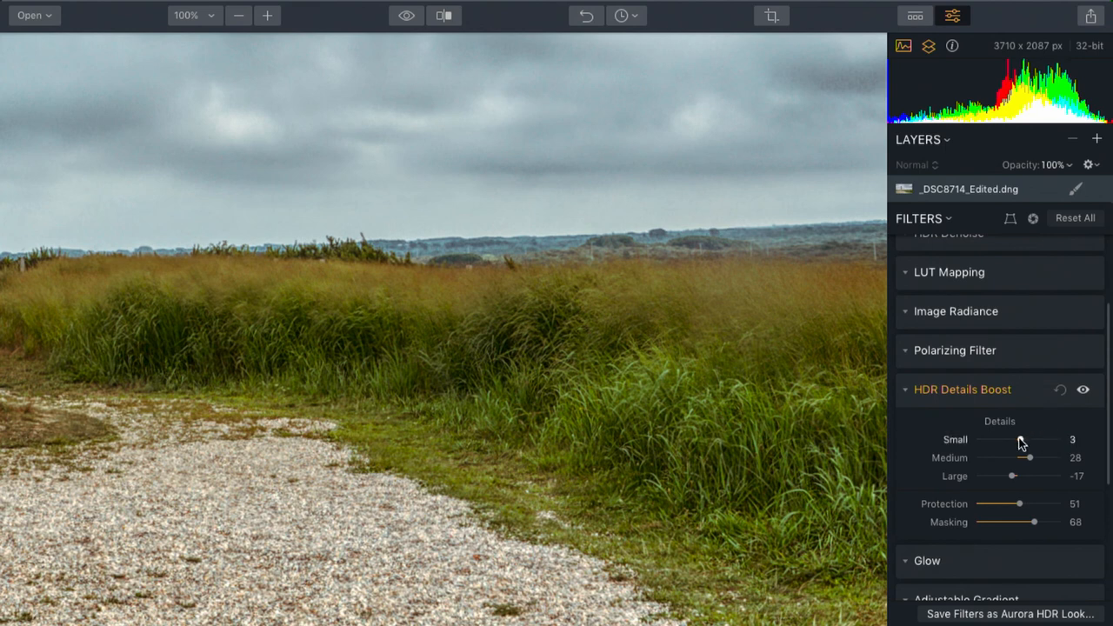
left_click_drag(1045, 439, 1011, 439)
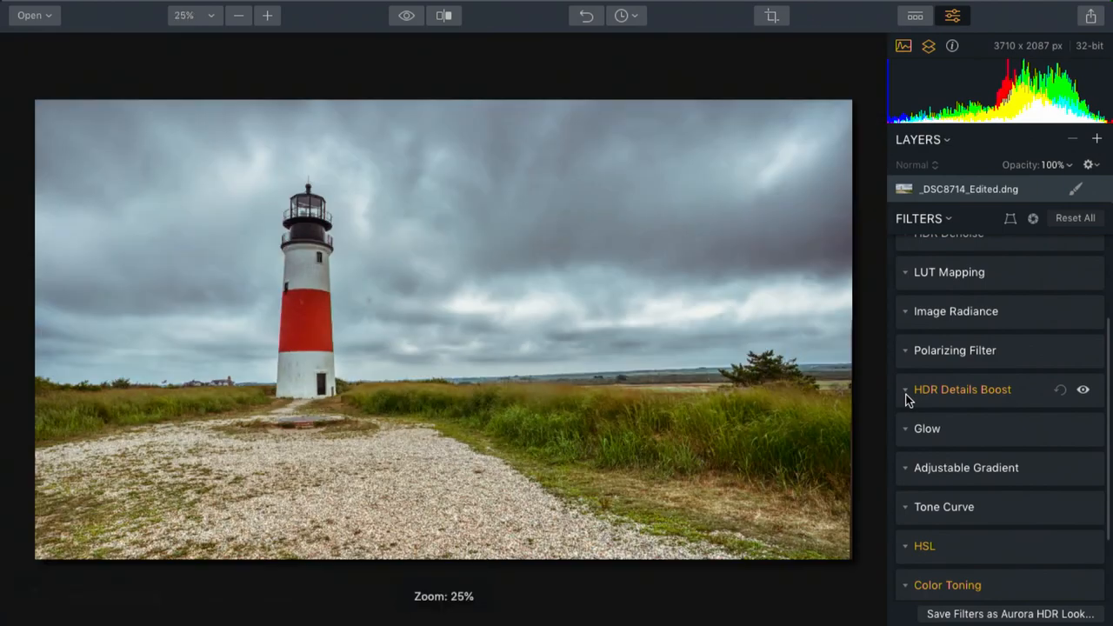
Toggle the toolbar eye icon to view the unedited original, then return to the edit
left_click(404, 16)
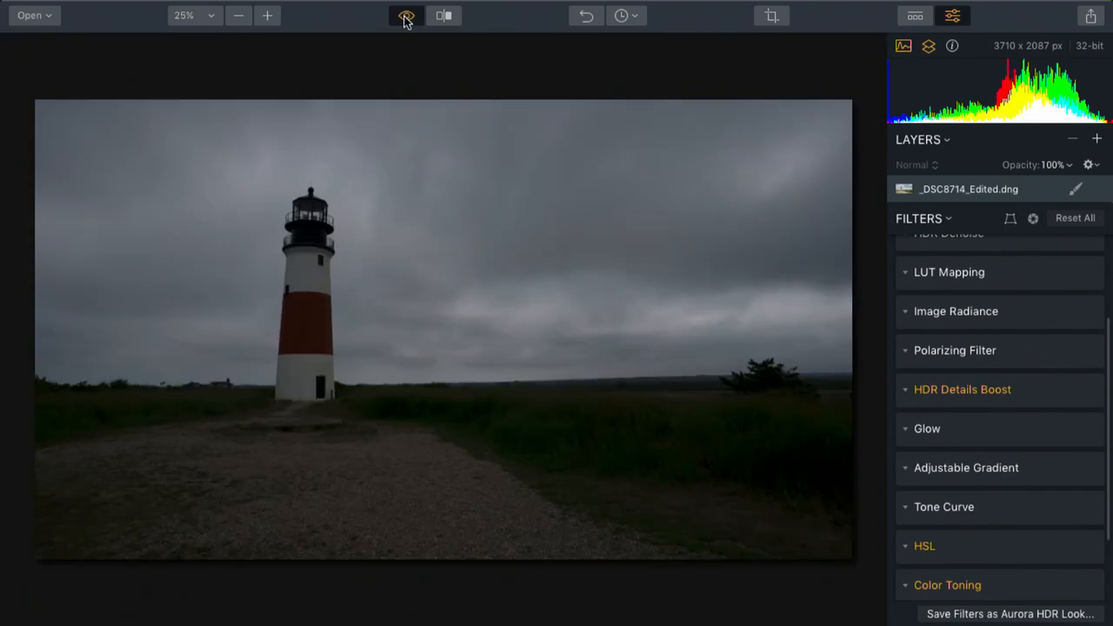
left_click(403, 16)
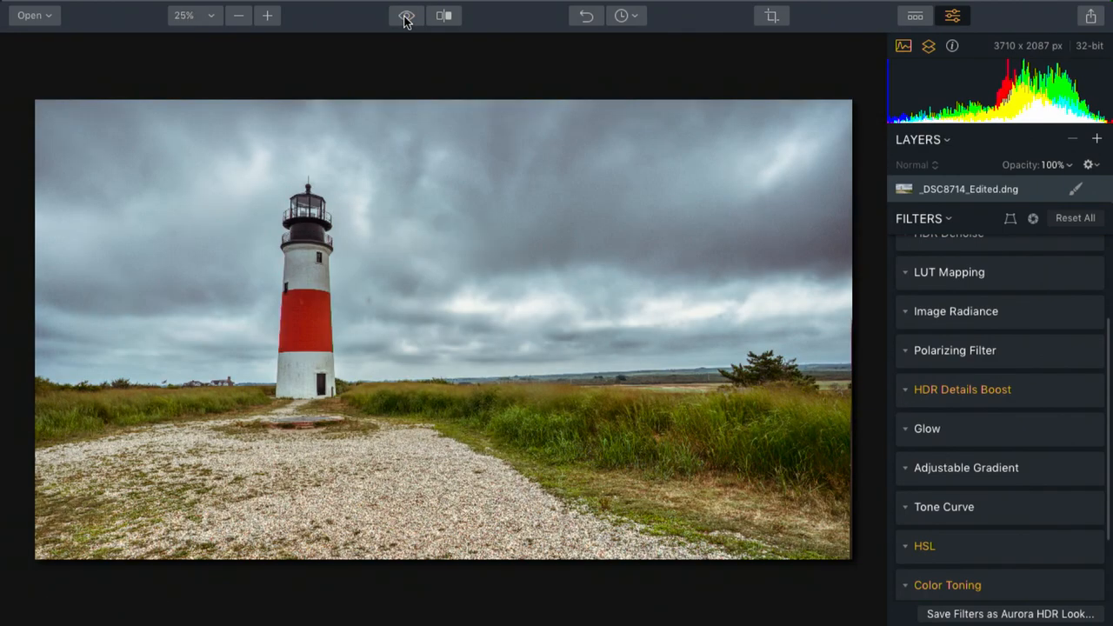